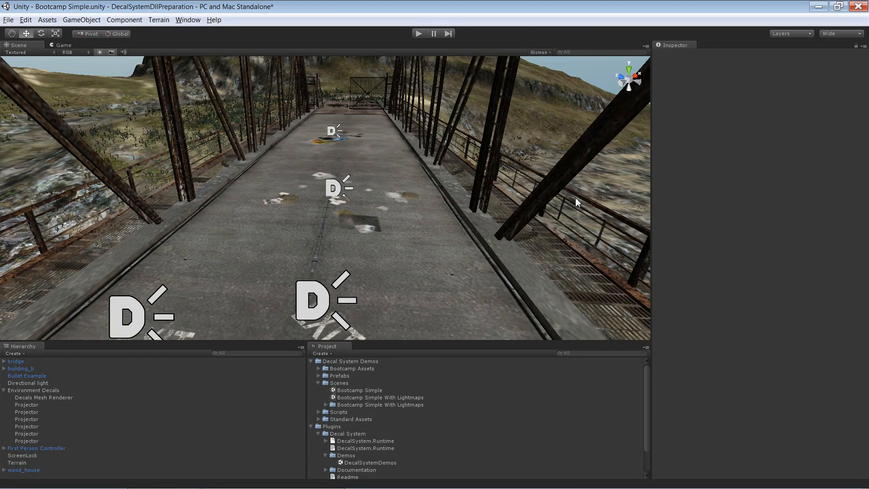
pyautogui.moveTo(391, 175)
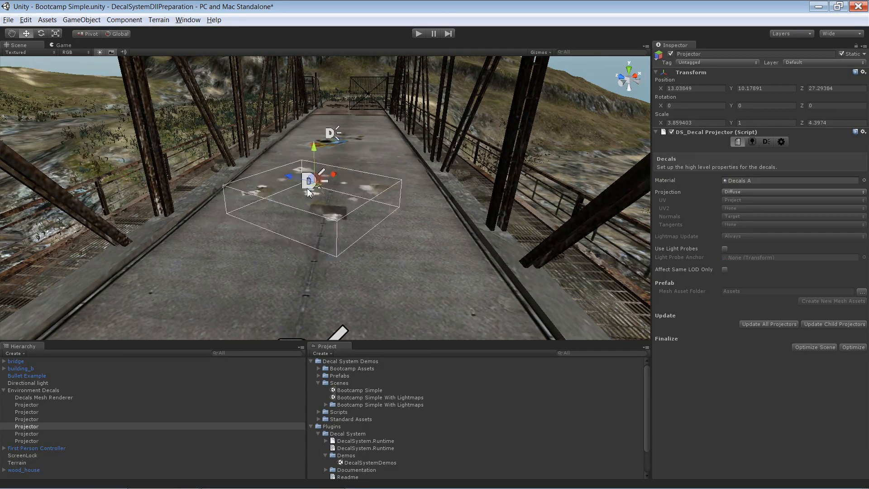
# Step: Browse into the Decal System plugin's Demos folder and select the DecalSystemDemos scene
pyautogui.moveTo(310, 180); pyautogui.dragTo(330, 191)
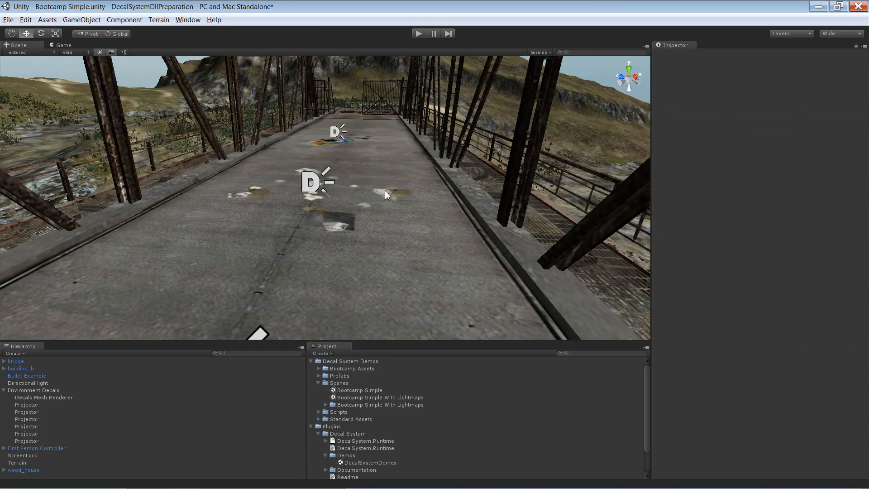
pyautogui.moveTo(232, 209)
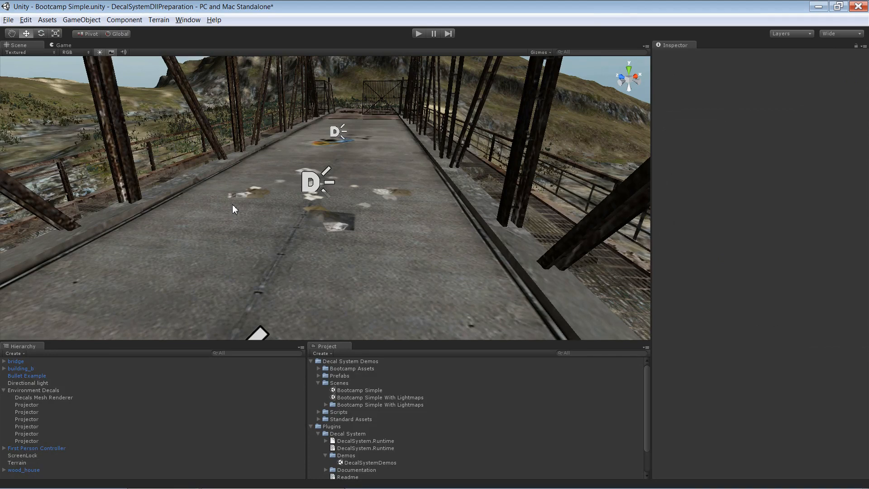
pyautogui.moveTo(278, 181)
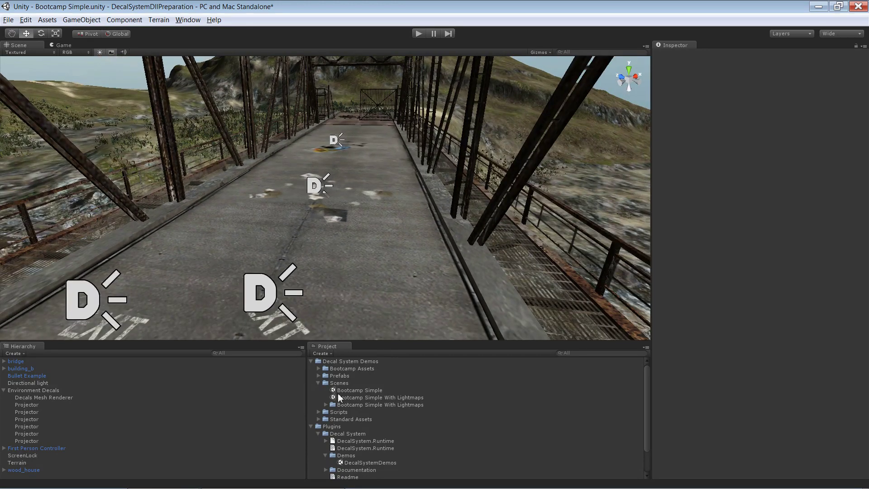
pyautogui.click(319, 382)
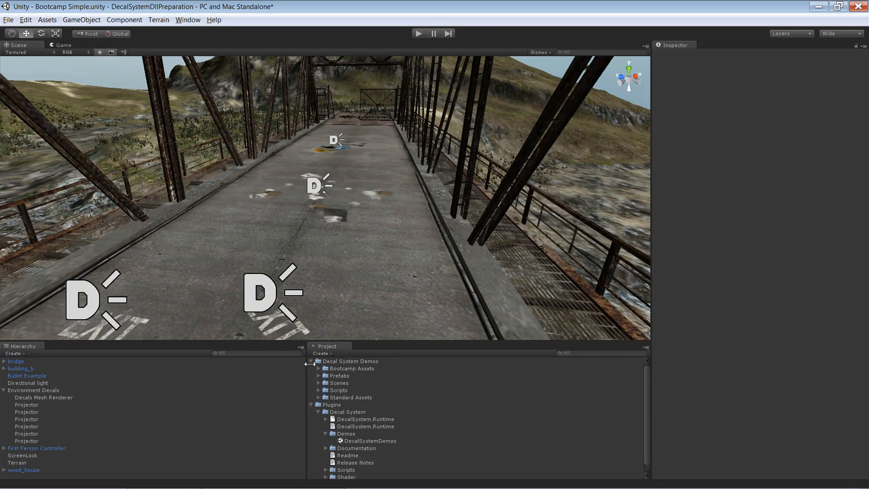
pyautogui.click(315, 362)
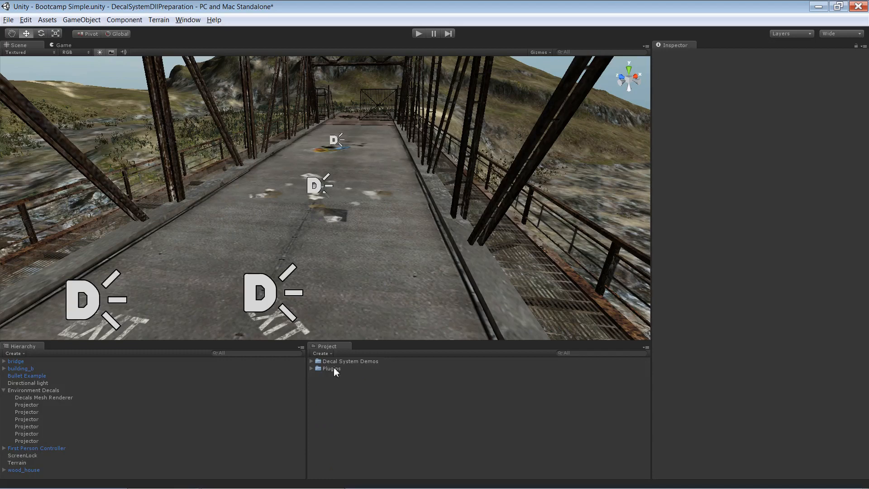
pyautogui.click(312, 368)
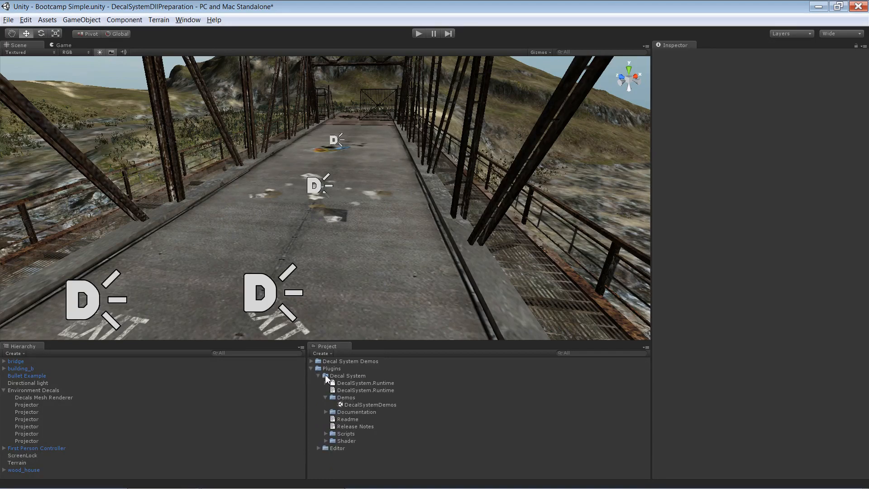
pyautogui.click(347, 375)
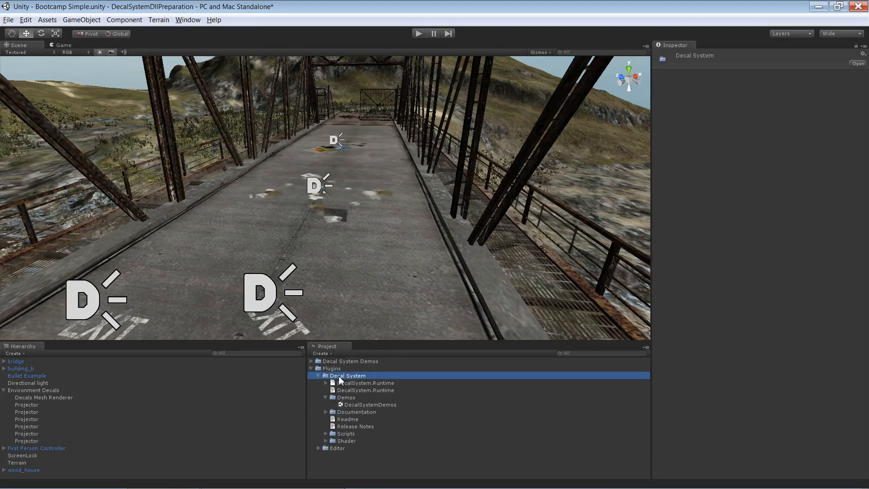
pyautogui.click(346, 397)
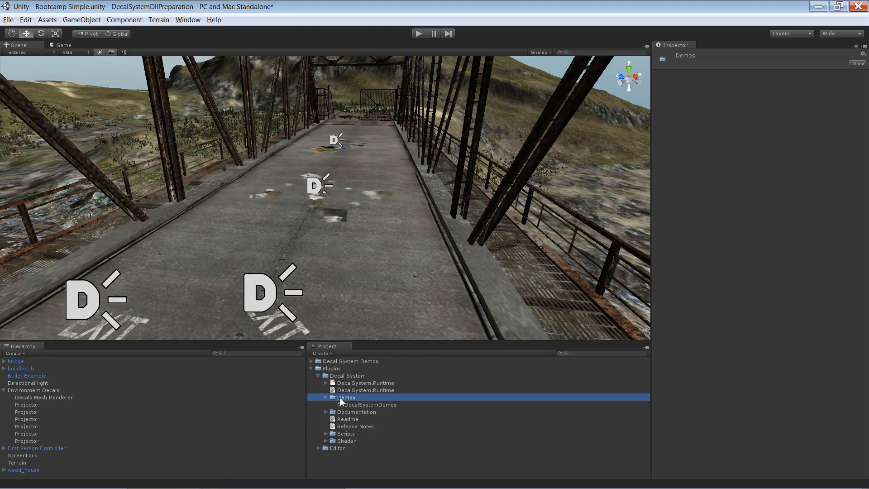
pyautogui.click(370, 404)
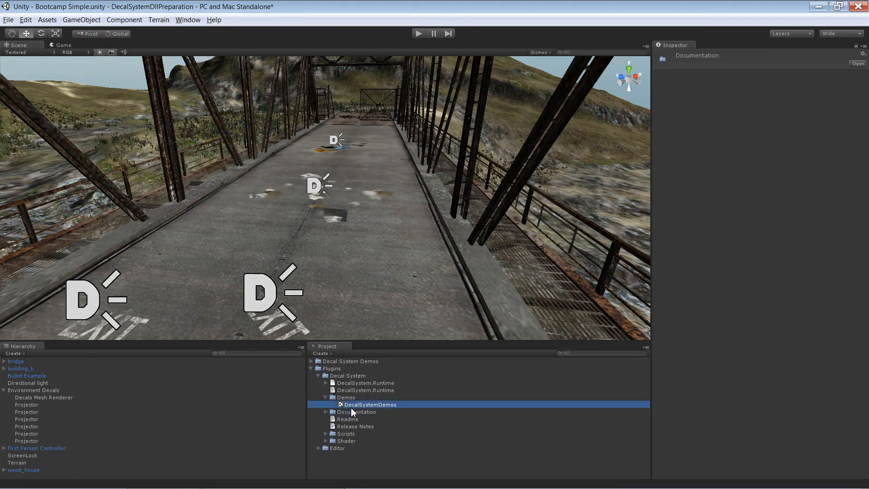
pyautogui.click(370, 403)
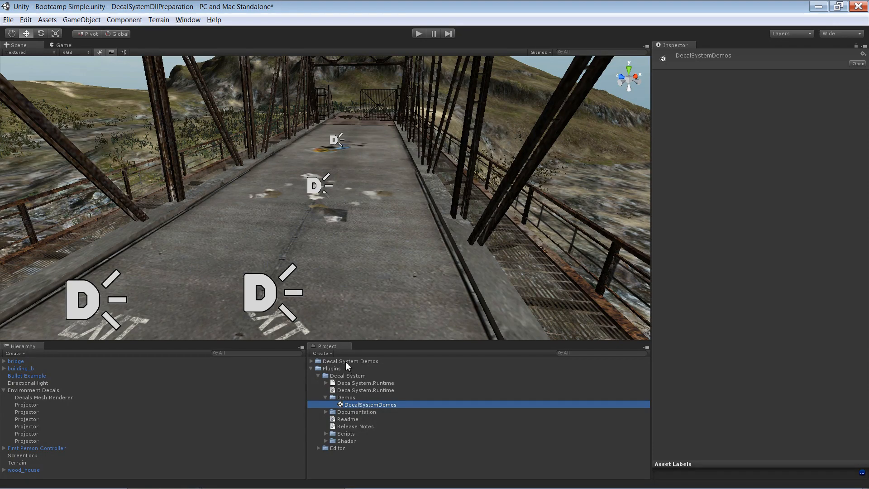
# Step: Look at the Bootcamp Simple scene in Decal System Demos, then collapse the Scenes and Demos folders
pyautogui.click(350, 362)
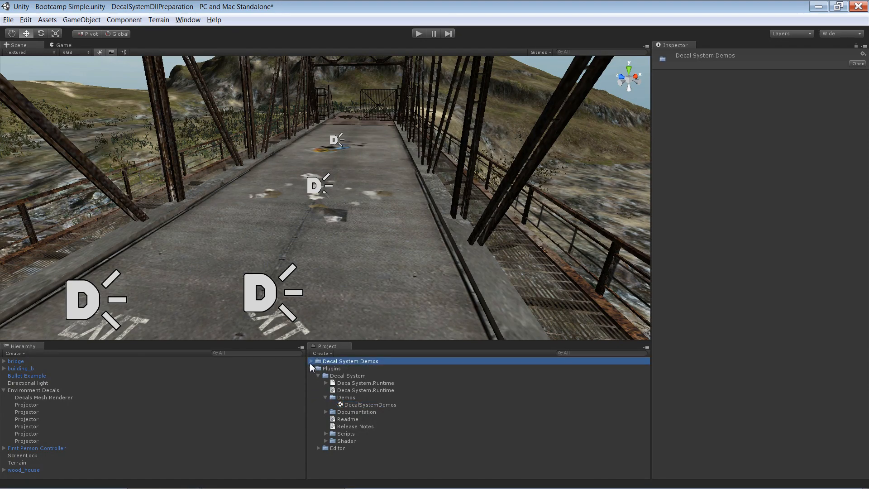
pyautogui.click(313, 361)
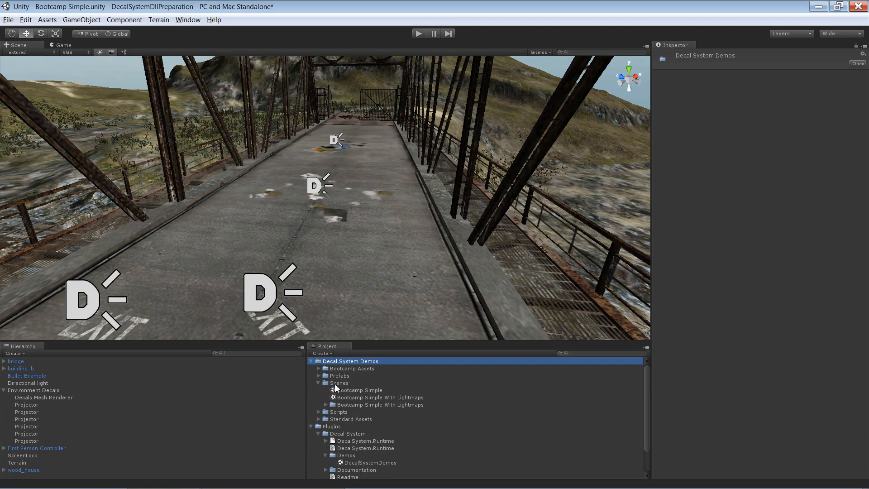
pyautogui.click(360, 390)
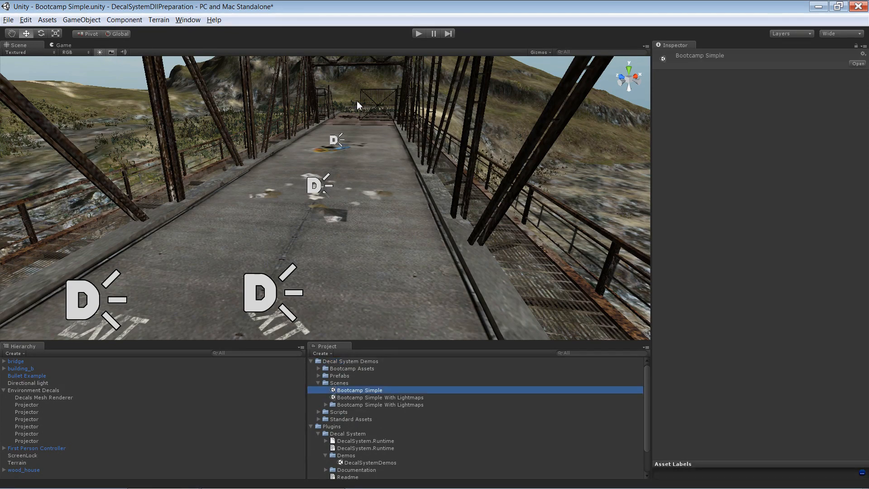
pyautogui.moveTo(402, 169)
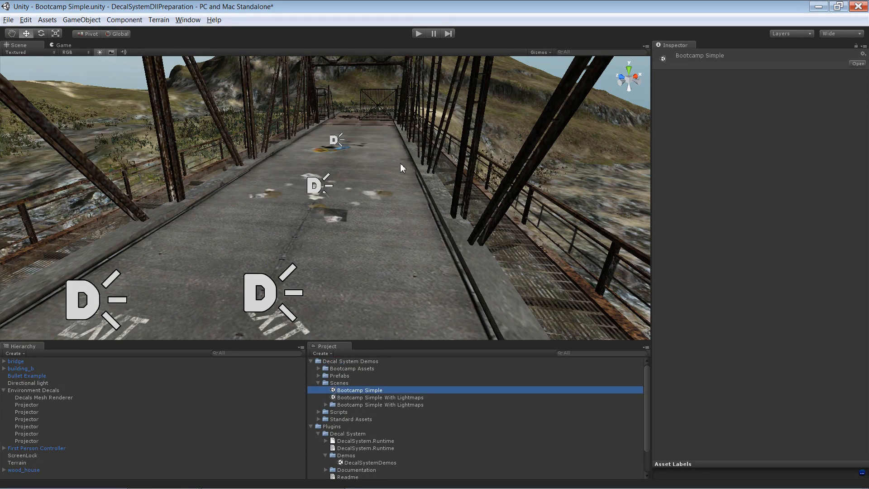
pyautogui.moveTo(300, 155)
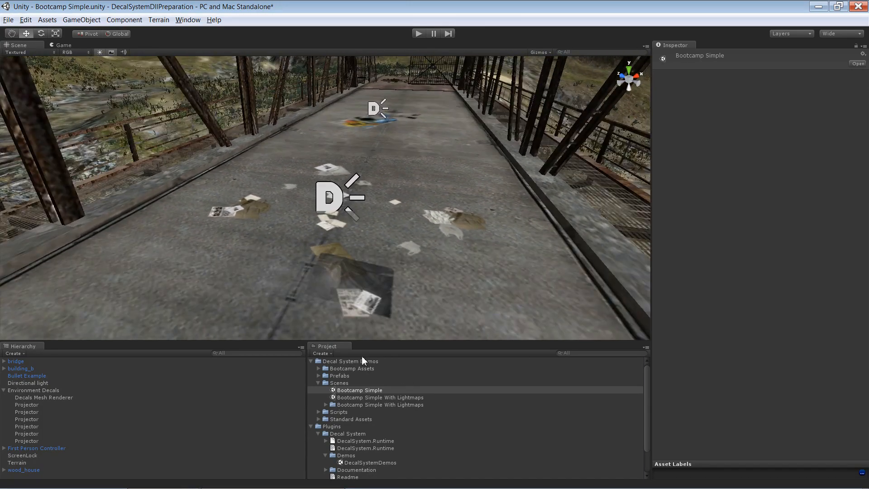
pyautogui.click(319, 382)
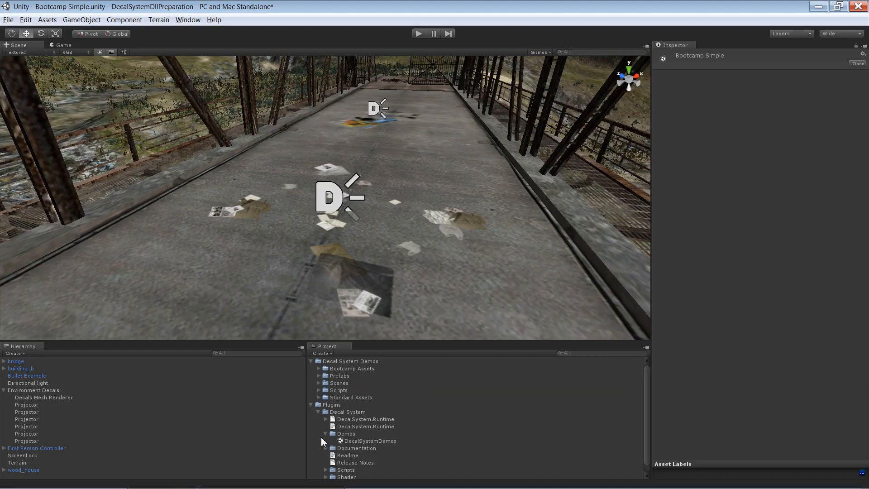
pyautogui.click(326, 434)
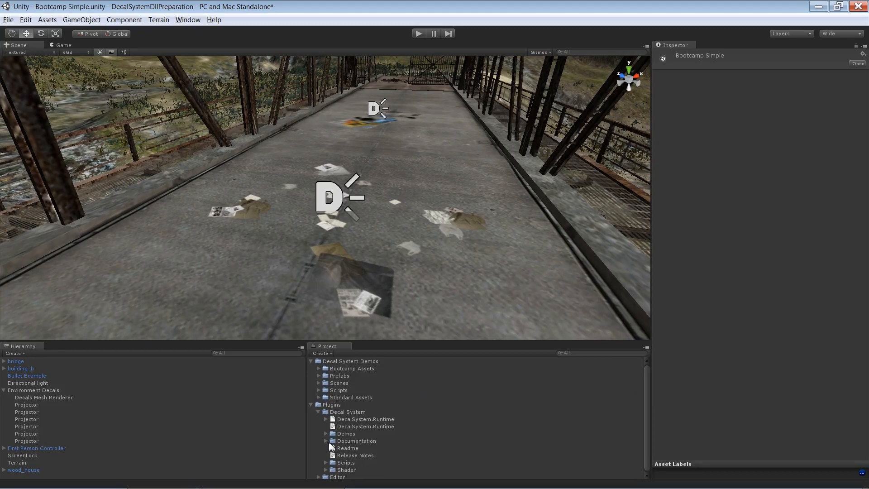
# Step: Review the Documentation folder's Reference file, then collapse Documentation and Plugins
pyautogui.click(356, 441)
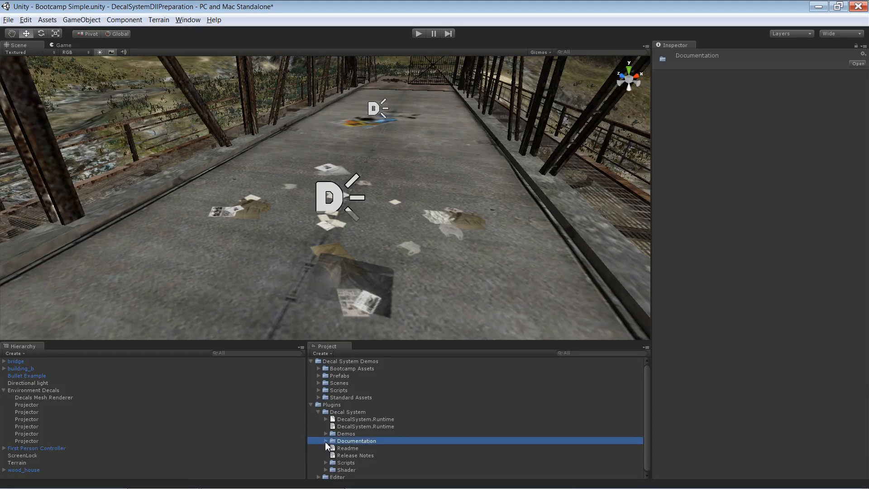
pyautogui.click(326, 441)
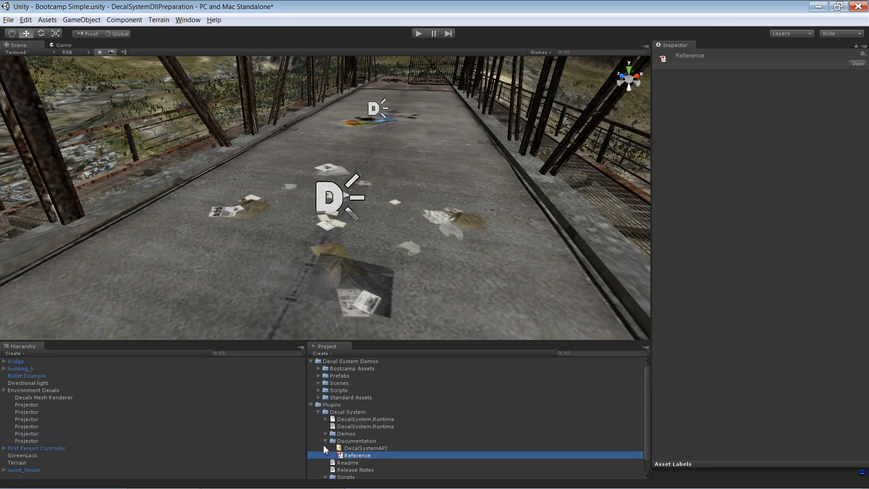
pyautogui.click(326, 441)
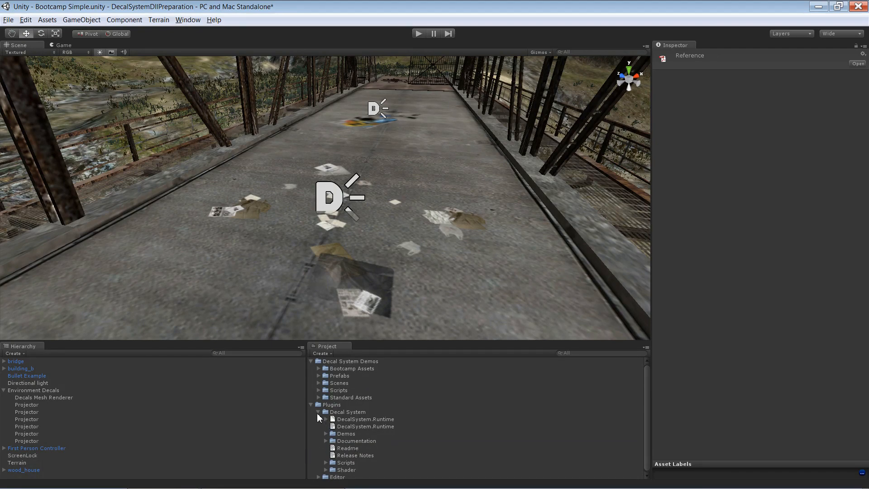
pyautogui.click(310, 405)
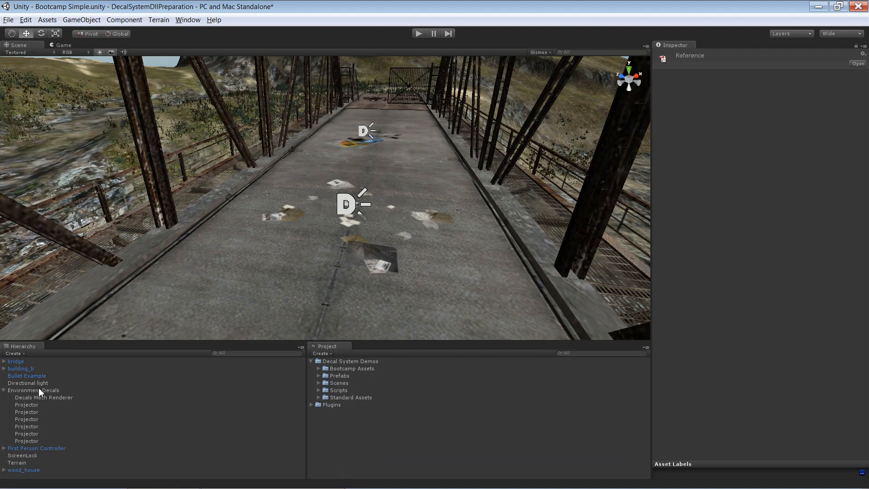
# Step: Delete the Environment Decals group from the Hierarchy, leaving the deck bare
pyautogui.click(33, 390)
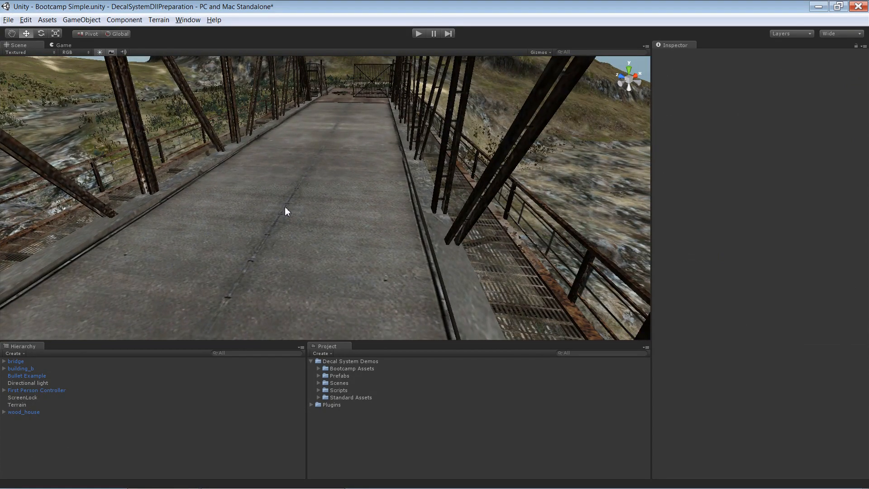
pyautogui.moveTo(262, 179)
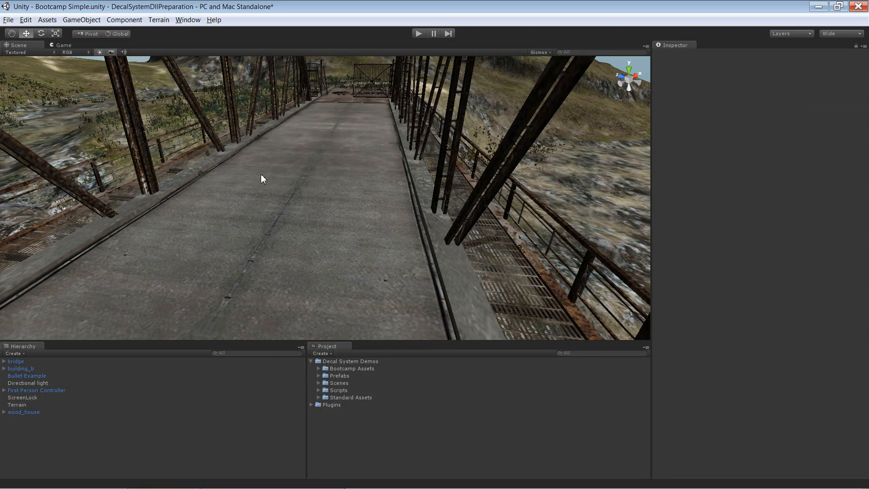
pyautogui.moveTo(75, 19)
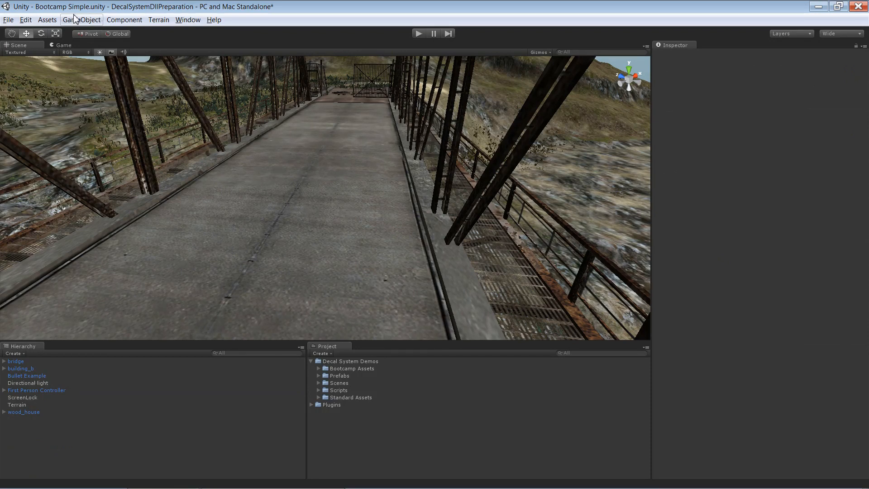
# Step: Create a new Decals object and move it down onto the middle of the bridge deck
pyautogui.click(81, 19)
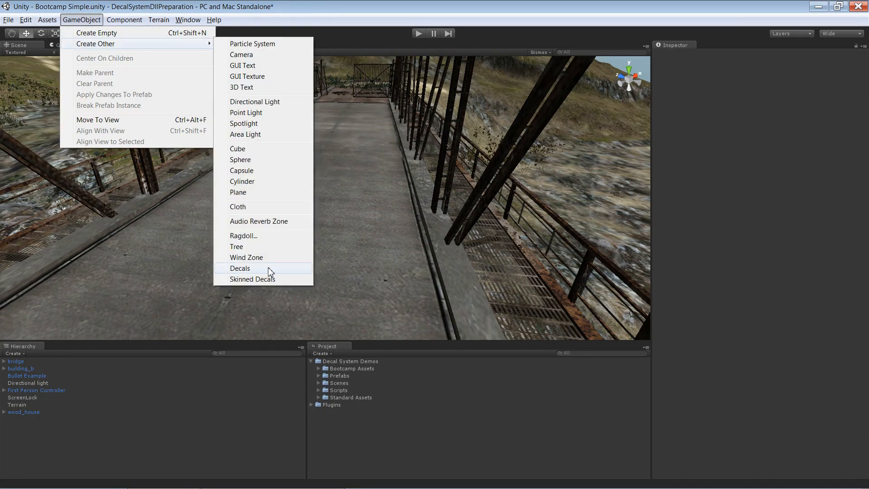
pyautogui.click(240, 268)
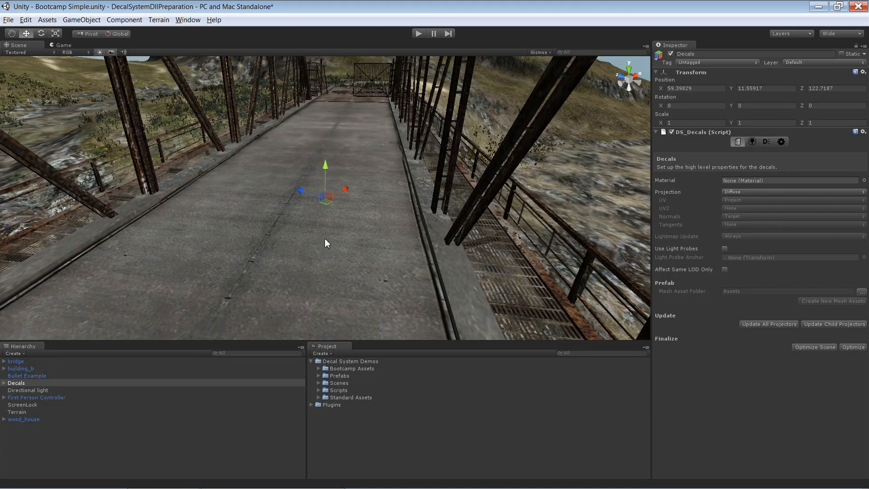
pyautogui.moveTo(326, 200)
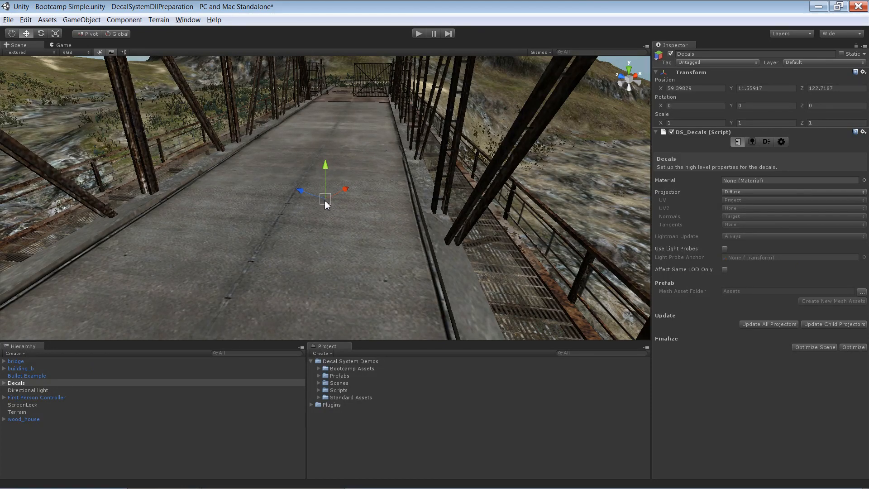
pyautogui.moveTo(326, 199); pyautogui.dragTo(315, 195)
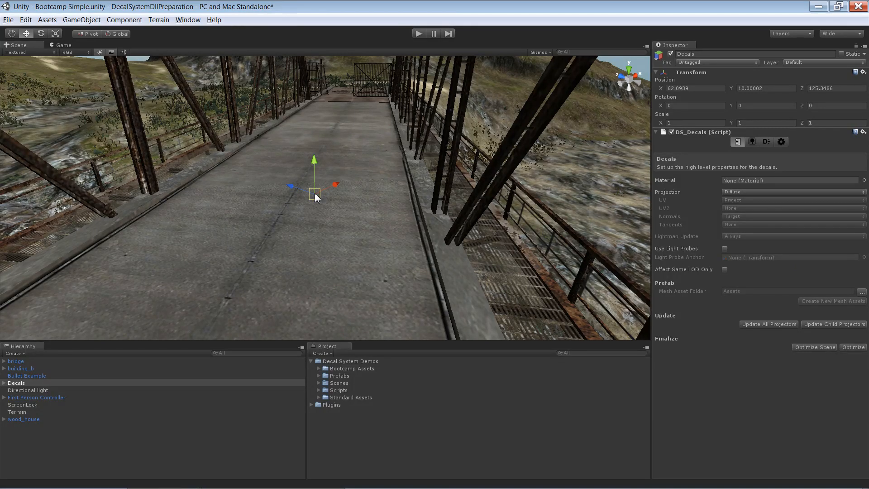
pyautogui.moveTo(314, 186); pyautogui.dragTo(306, 191)
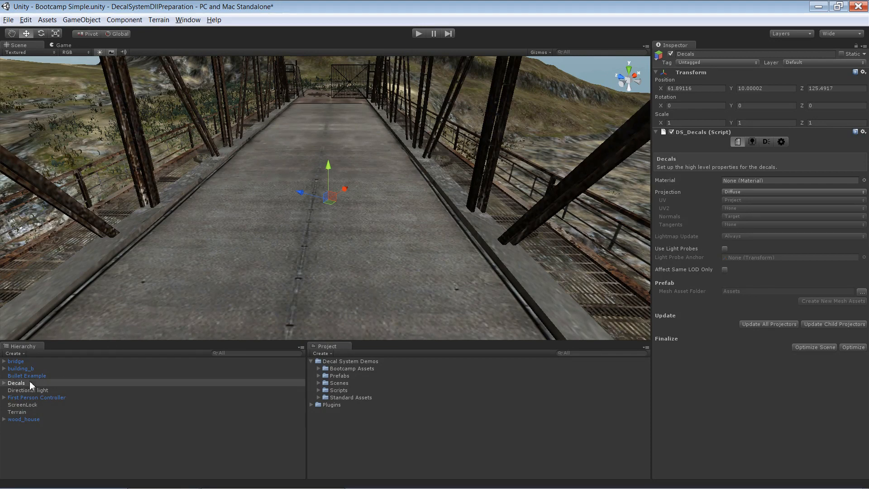
pyautogui.moveTo(337, 226)
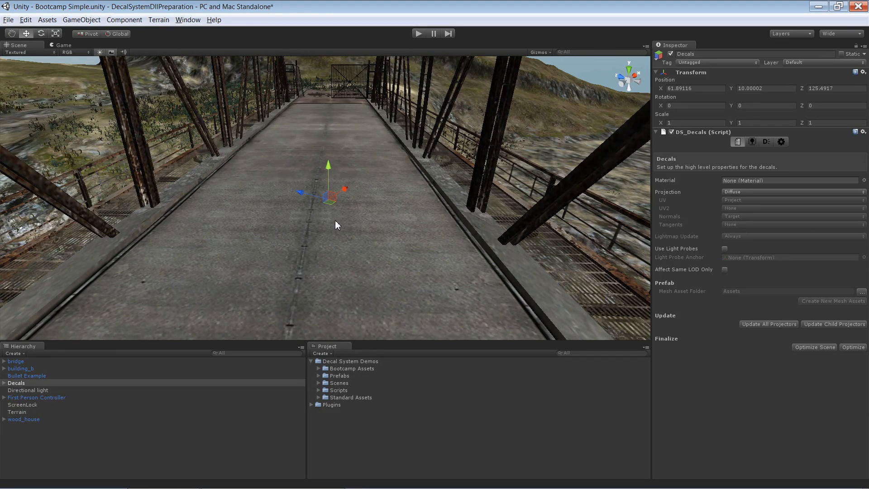
pyautogui.moveTo(674, 185)
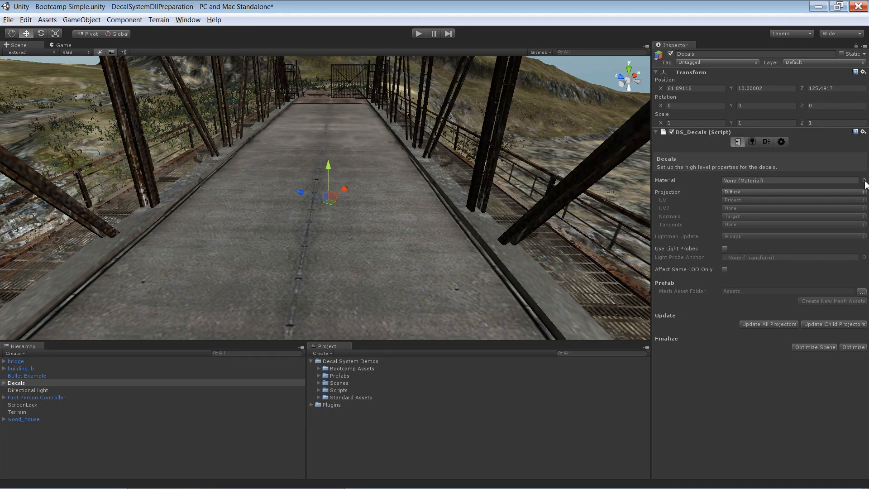
# Step: Assign the Decals A material to the Decals object's Material field
pyautogui.click(864, 180)
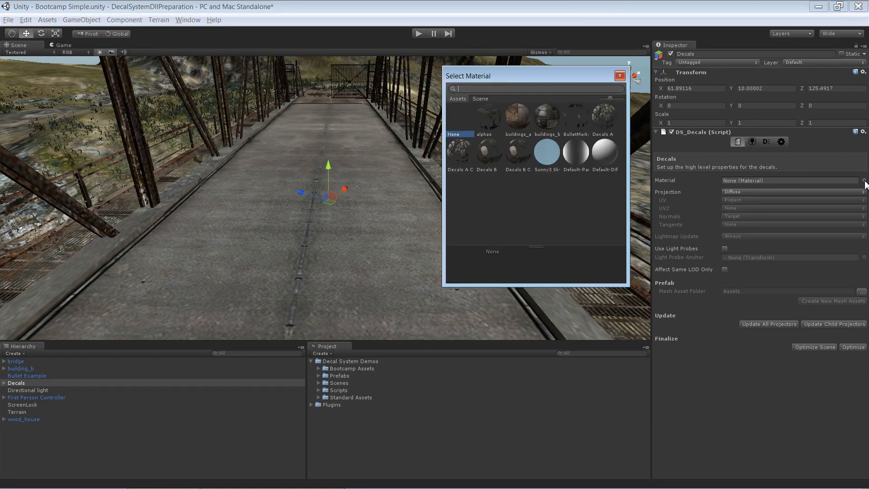
pyautogui.moveTo(627, 215)
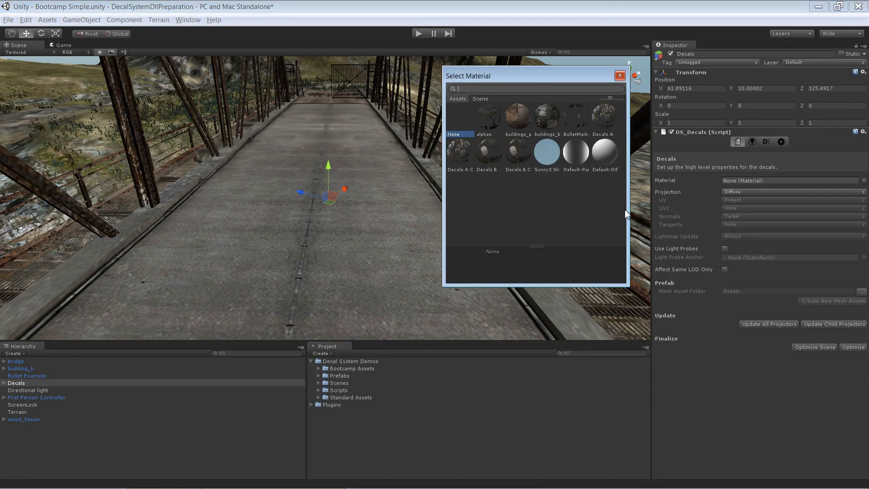
pyautogui.moveTo(609, 122)
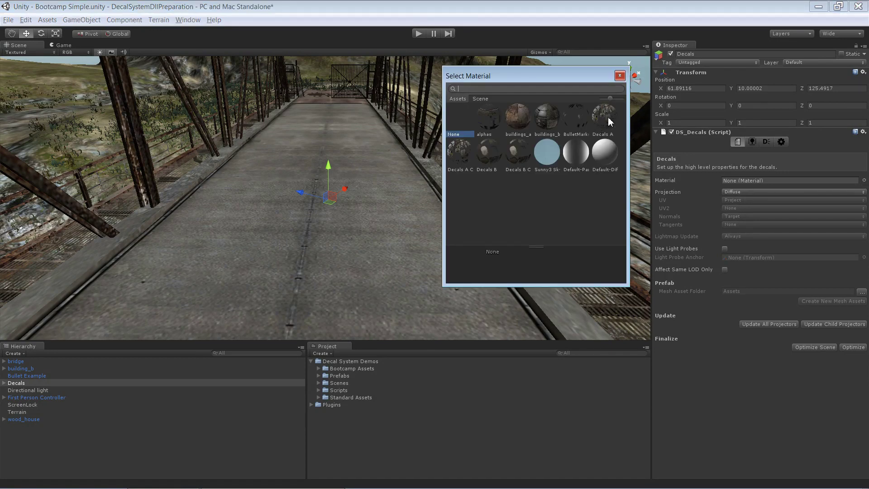
pyautogui.click(604, 117)
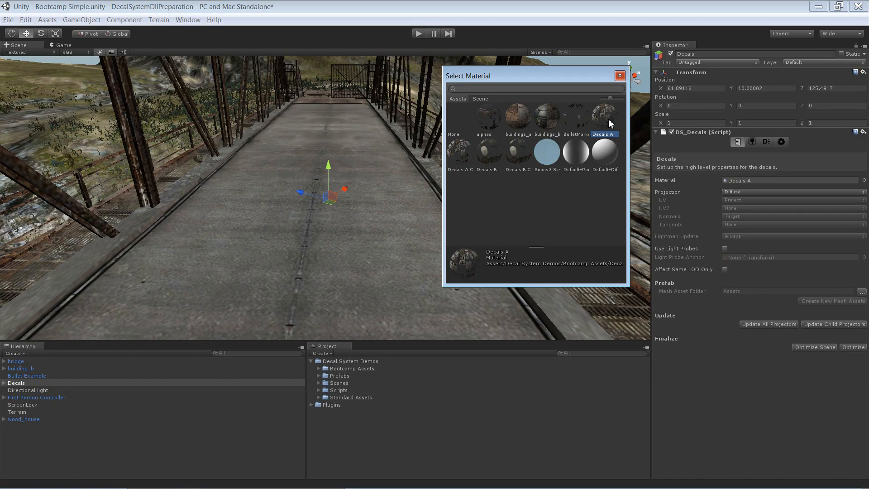
pyautogui.click(620, 75)
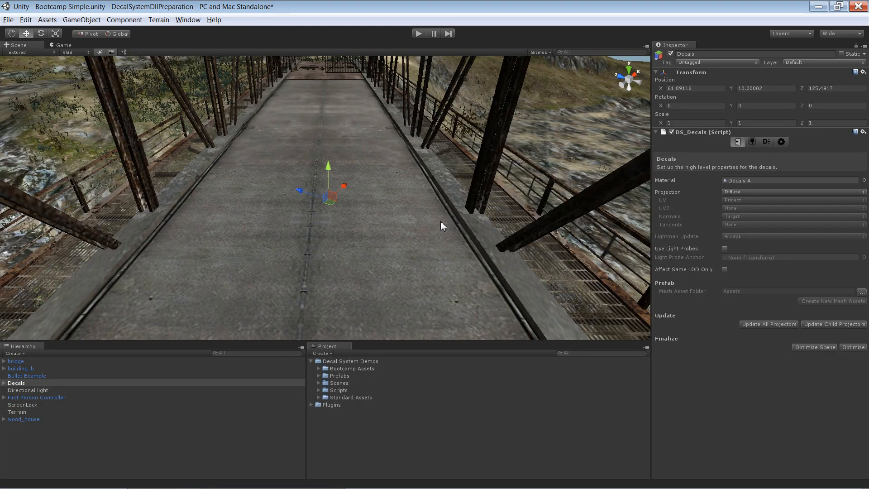
pyautogui.moveTo(752, 142)
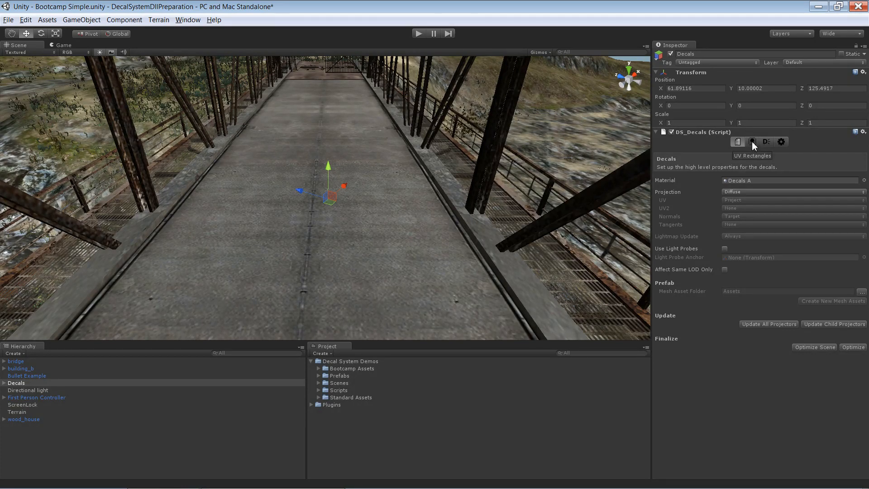
# Step: Add a first UVRectangle spanning the whole Decals A texture
pyautogui.click(752, 141)
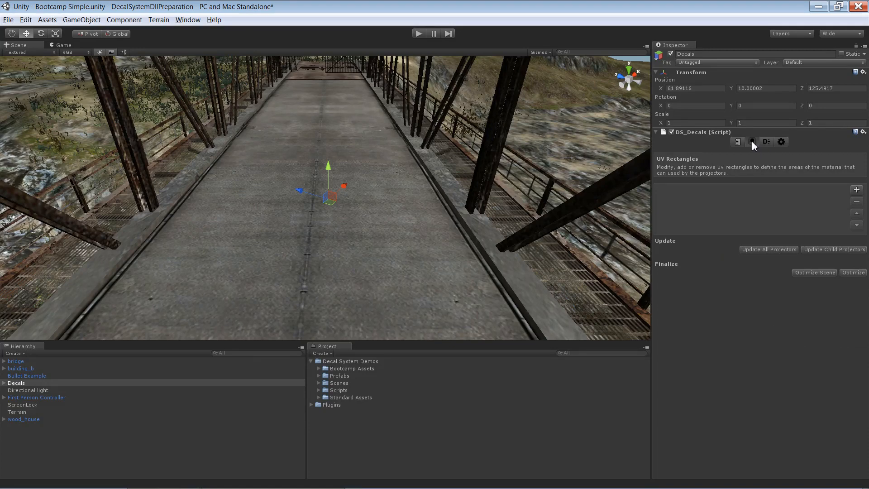
pyautogui.moveTo(845, 181)
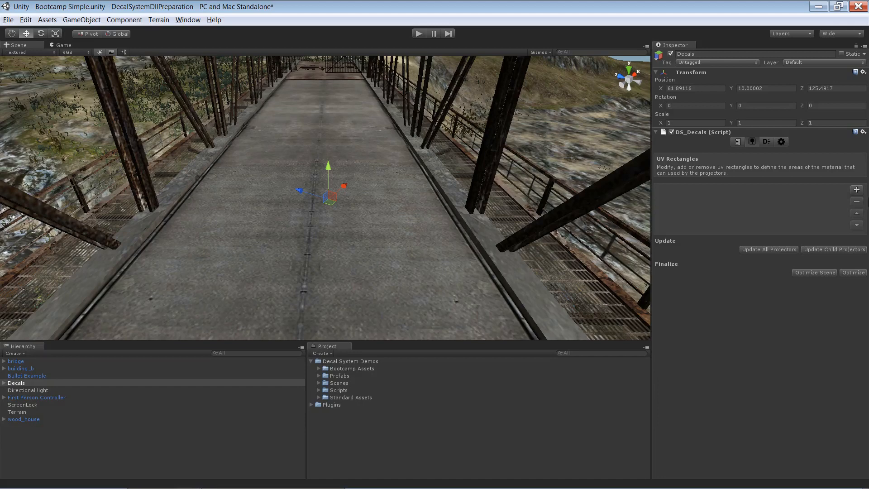
pyautogui.click(857, 189)
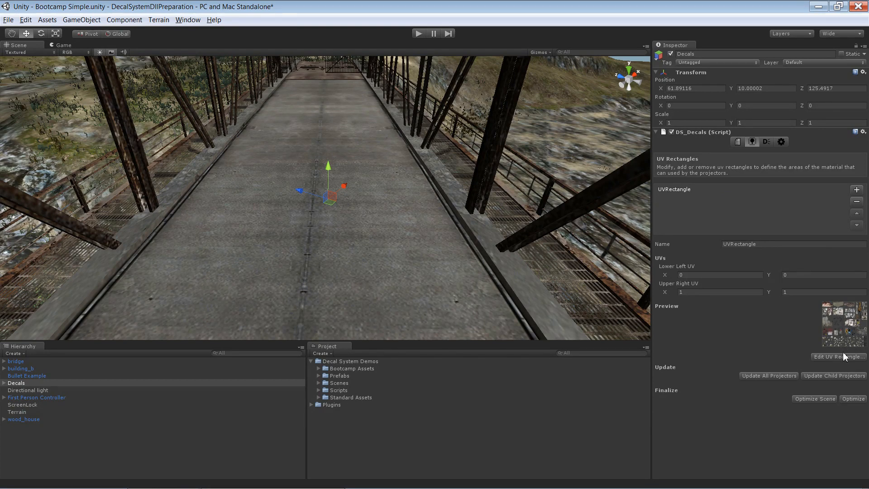
pyautogui.moveTo(846, 322)
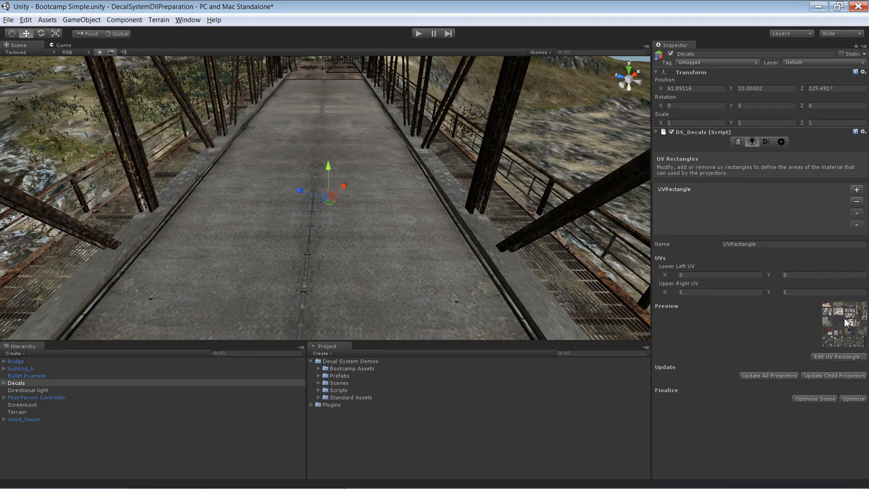
pyautogui.moveTo(838, 356)
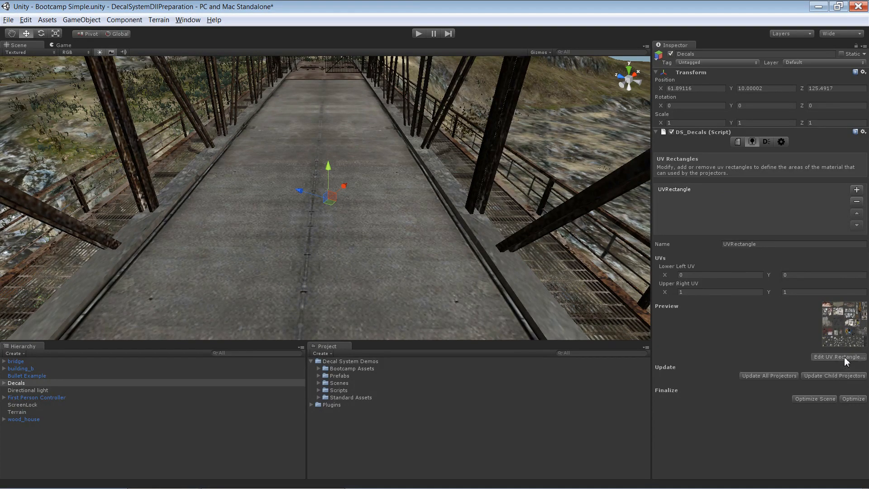
# Step: Limit the UV rectangle to the lower-left paper scraps and name it Paper
pyautogui.click(839, 357)
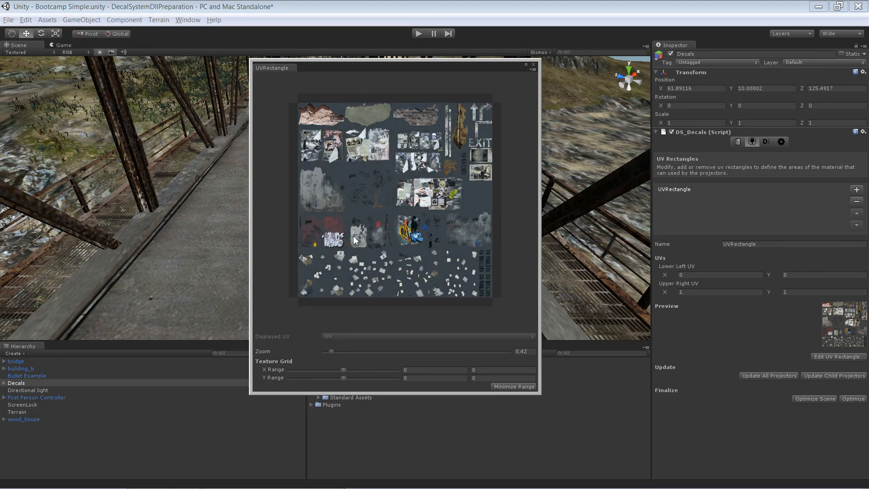
pyautogui.moveTo(722, 351)
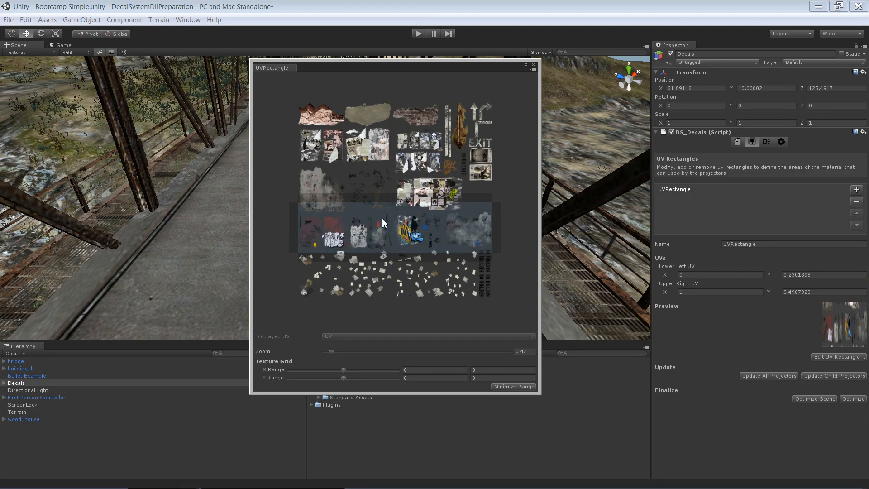
pyautogui.moveTo(376, 223)
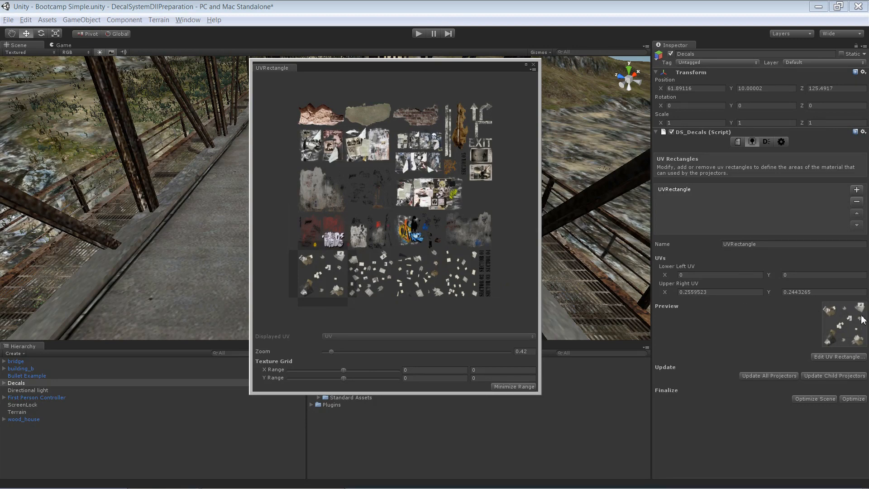
pyautogui.moveTo(330, 355)
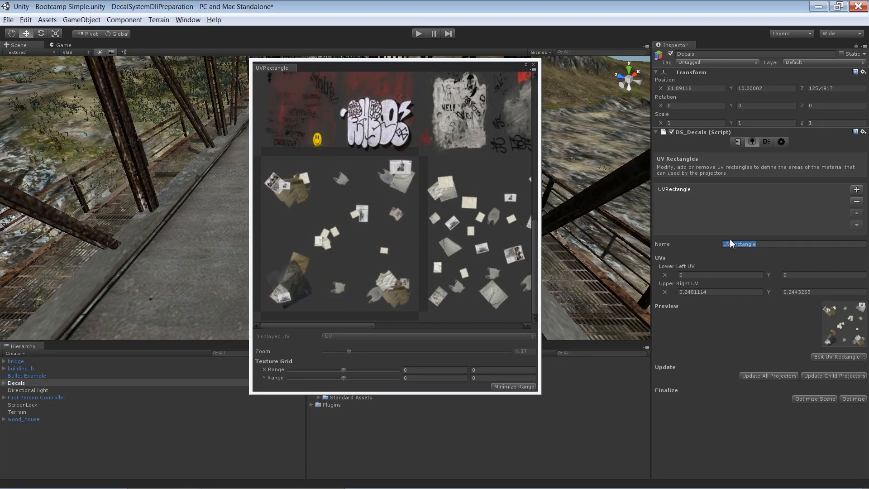
pyautogui.write('Paper')
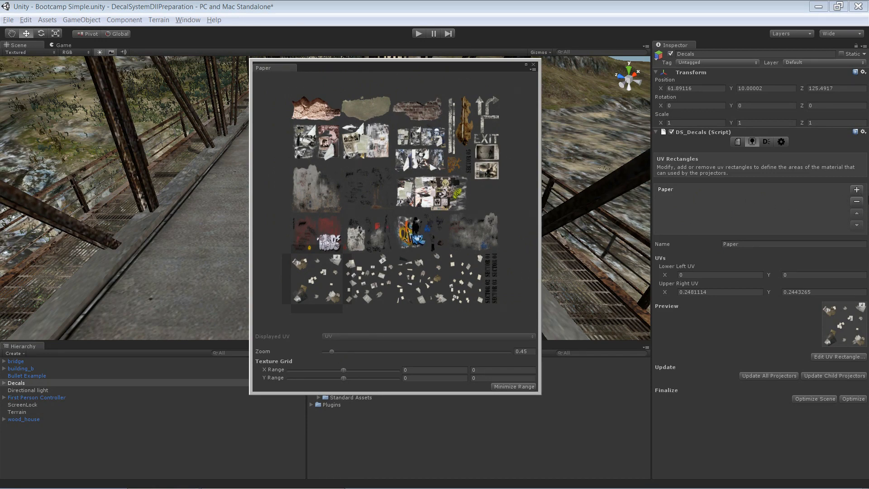
pyautogui.moveTo(856, 190)
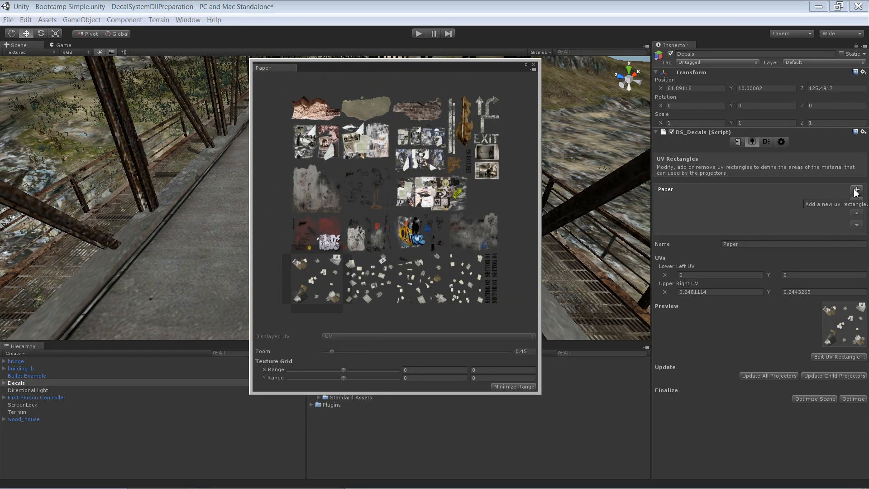
# Step: Add a second UV rectangle named Graffiti over the graffiti artwork and compare it with Paper
pyautogui.click(856, 189)
pyautogui.write('G')
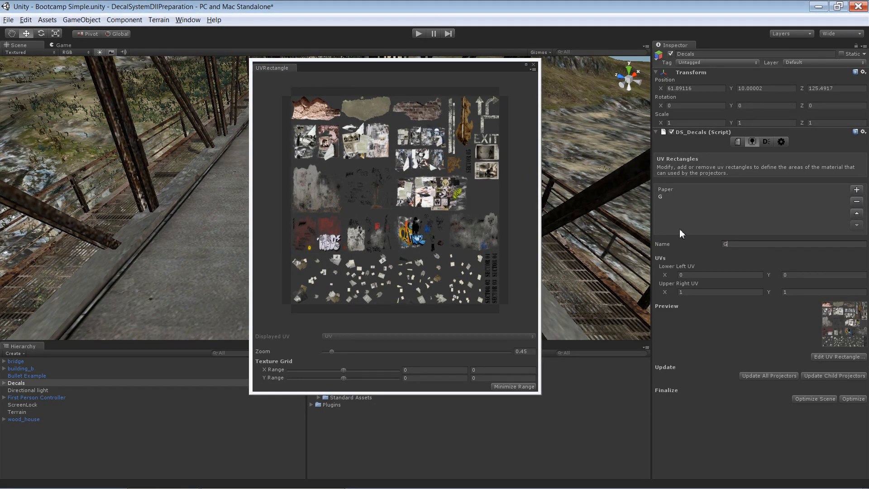
pyautogui.write('raffiti')
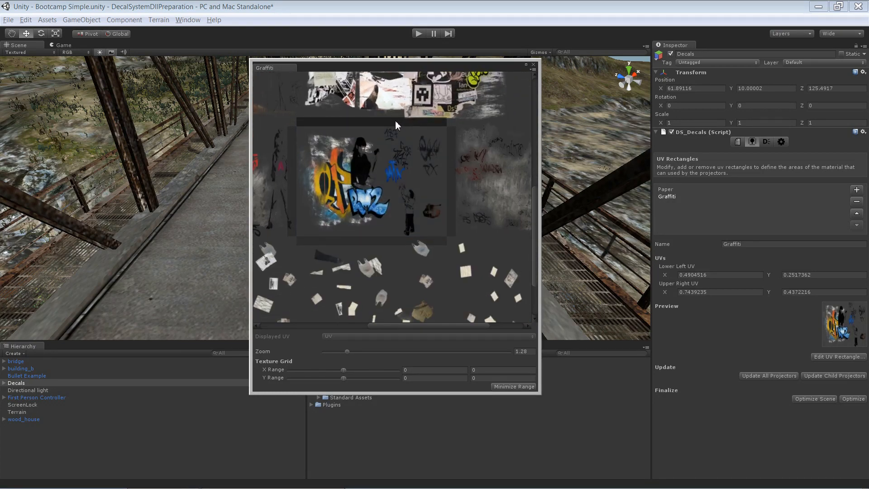
pyautogui.moveTo(397, 251)
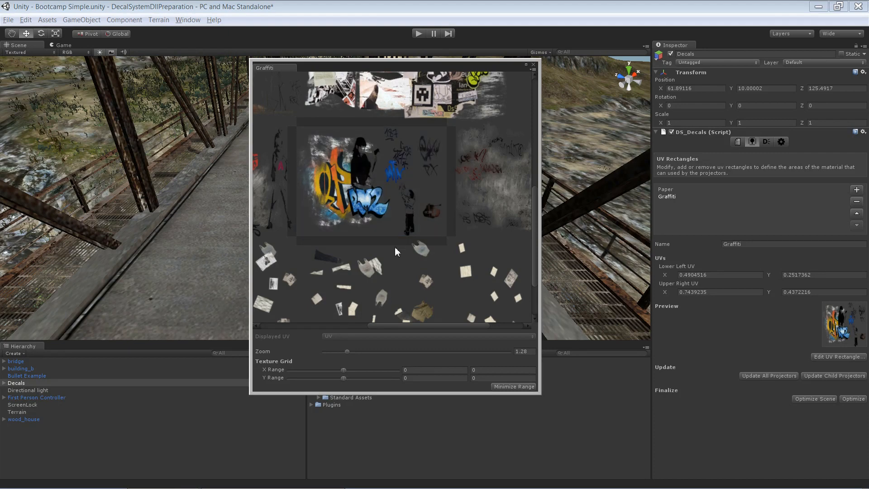
pyautogui.moveTo(634, 194)
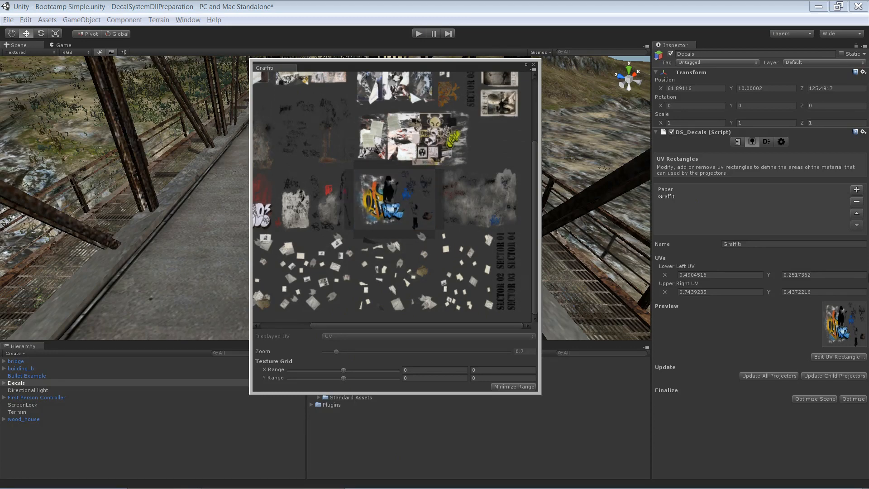
pyautogui.moveTo(682, 212)
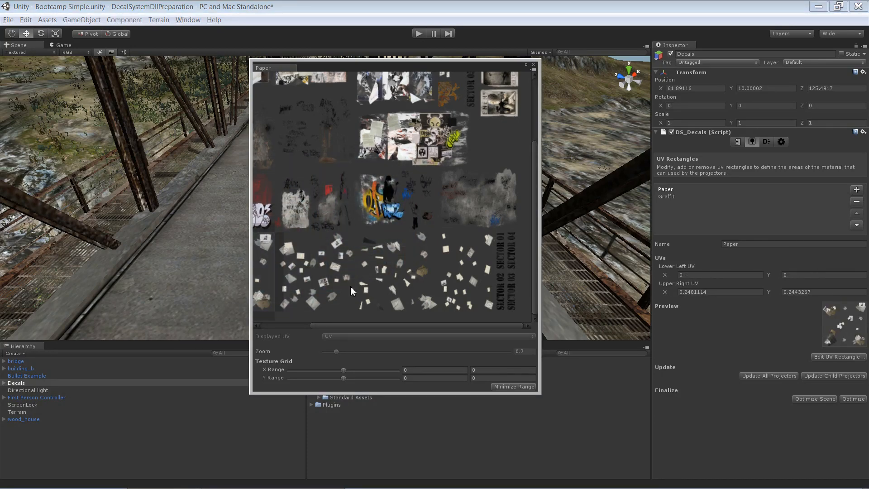
pyautogui.click(664, 196)
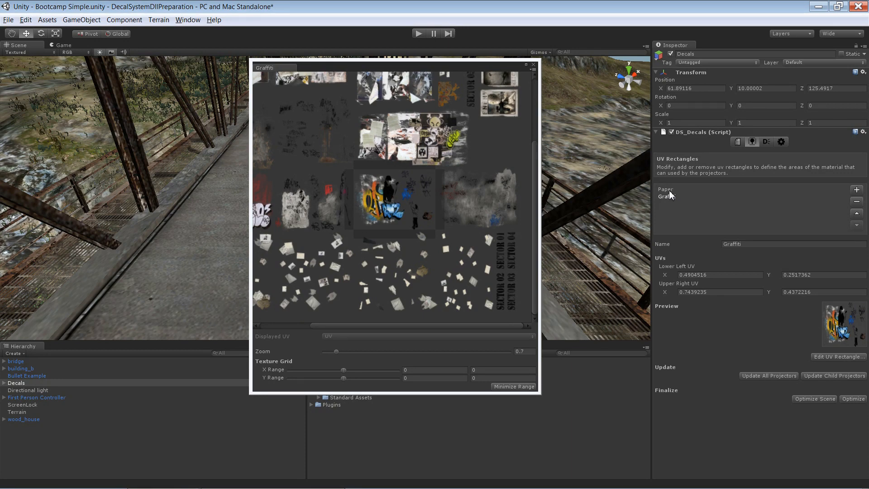
pyautogui.click(666, 189)
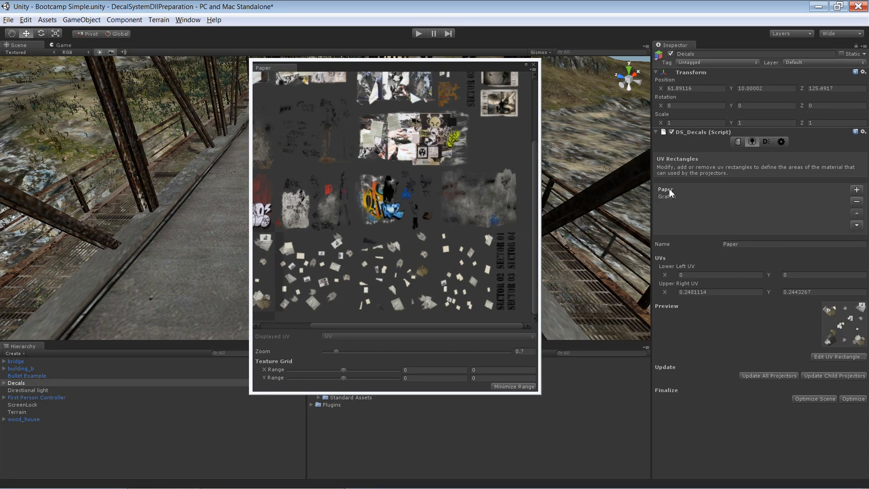
pyautogui.click(533, 65)
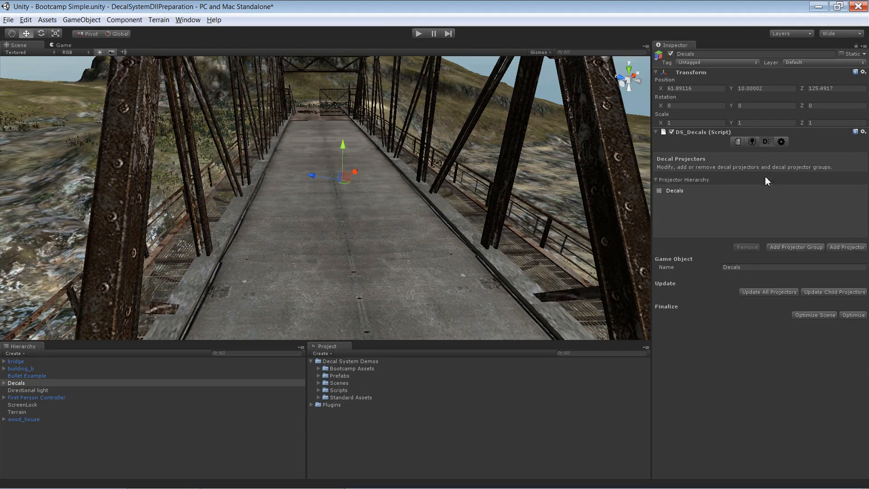
pyautogui.moveTo(768, 146)
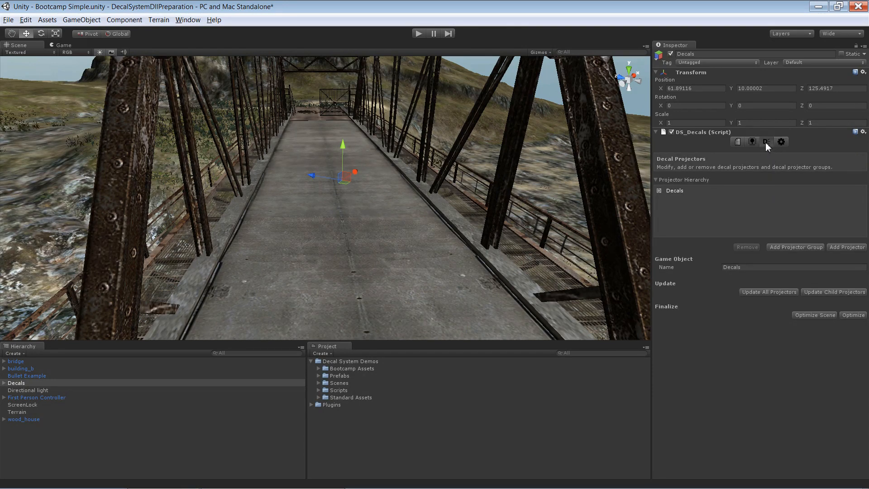
pyautogui.moveTo(767, 141)
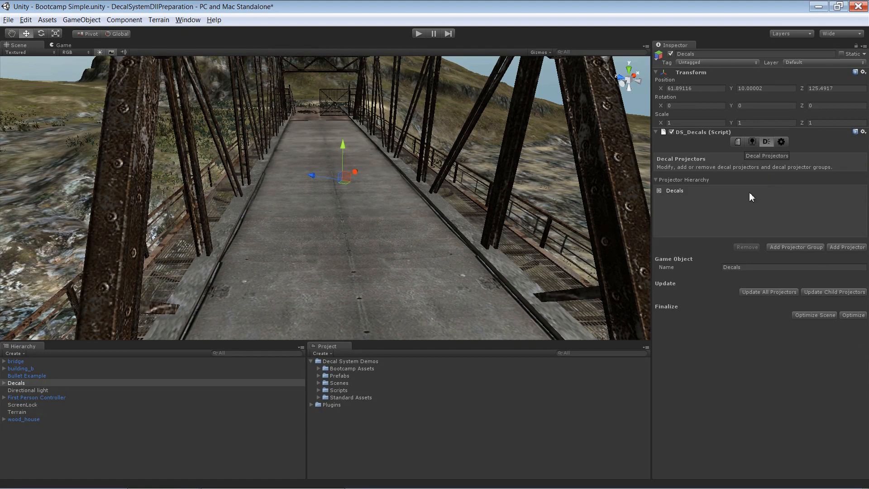
pyautogui.moveTo(849, 251)
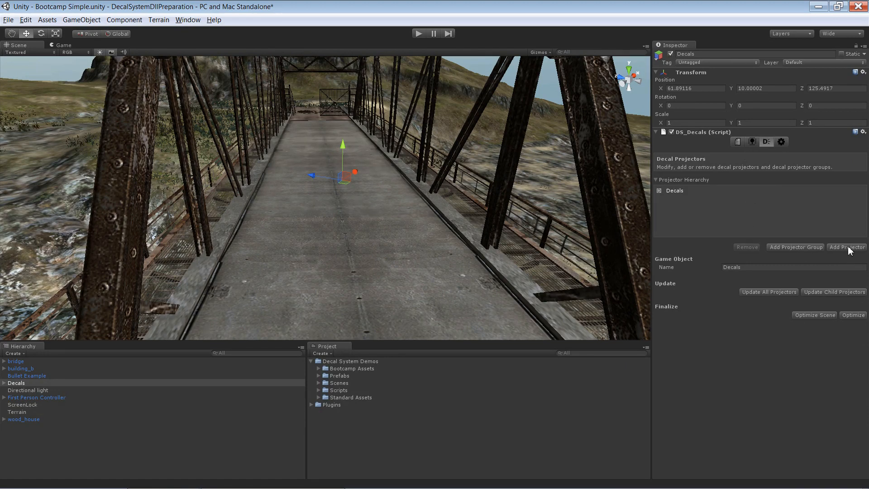
# Step: Add a decal projector named Projector under Decals using the Paper rectangle
pyautogui.click(847, 247)
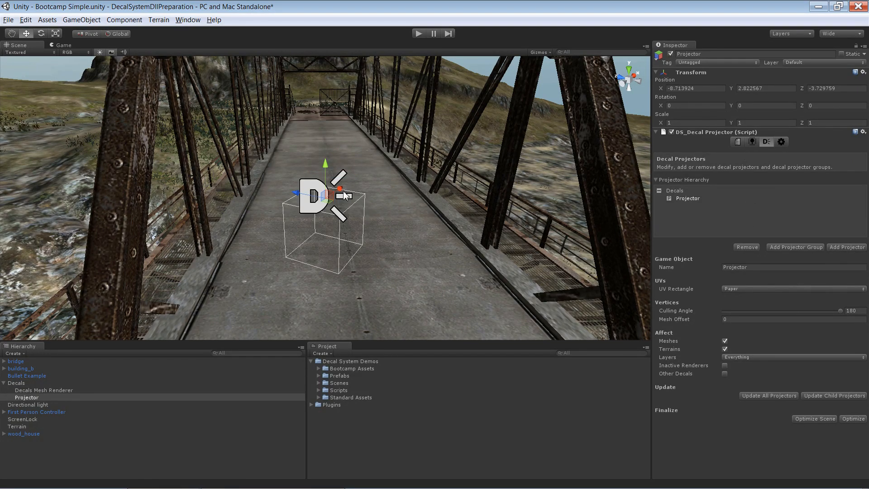
pyautogui.moveTo(416, 231)
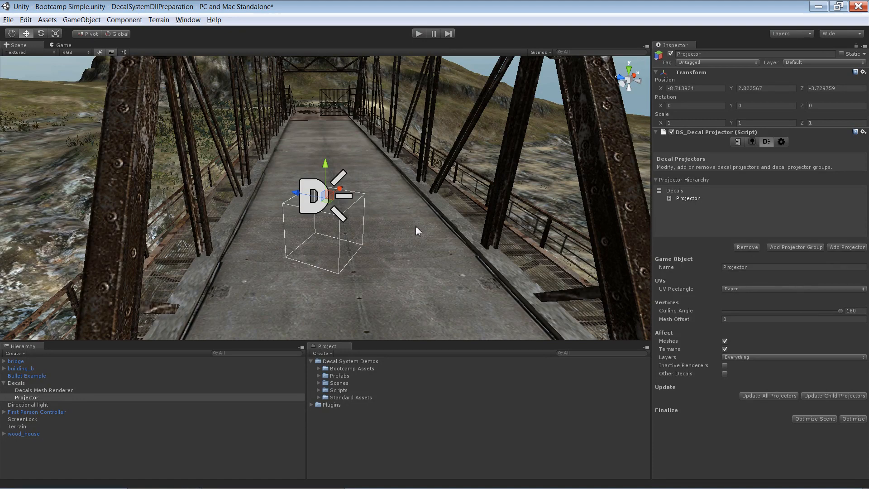
pyautogui.moveTo(402, 243)
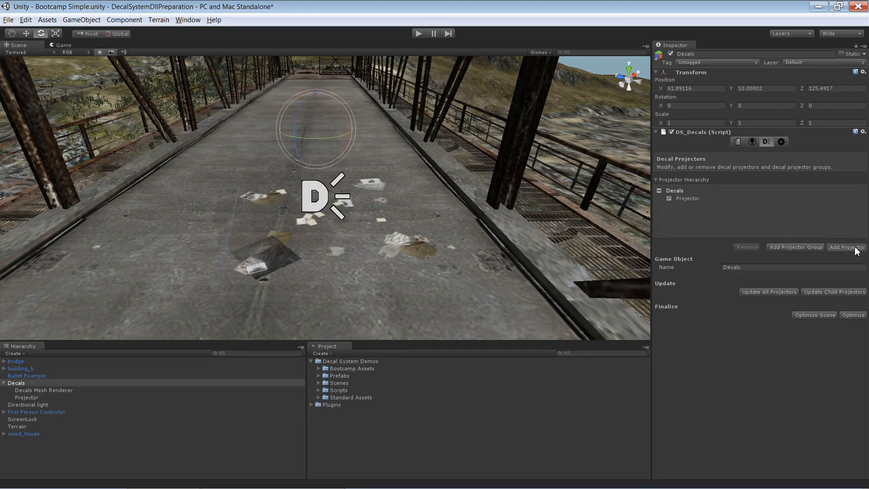
# Step: Add a second projector under Decals and set its UV Rectangle to Graffiti
pyautogui.click(847, 247)
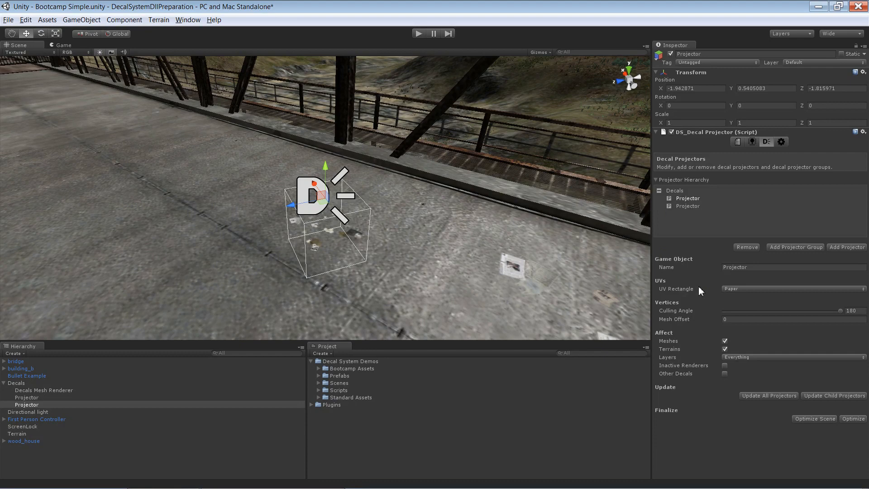
pyautogui.moveTo(702, 295)
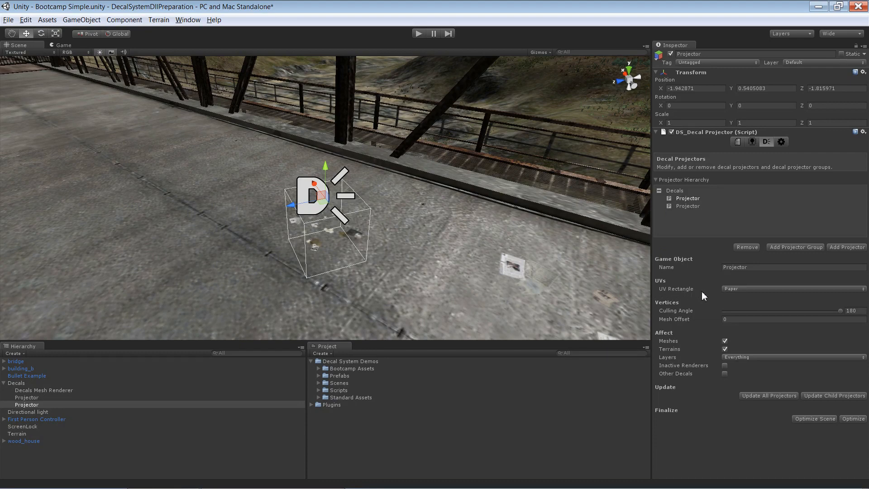
pyautogui.click(793, 288)
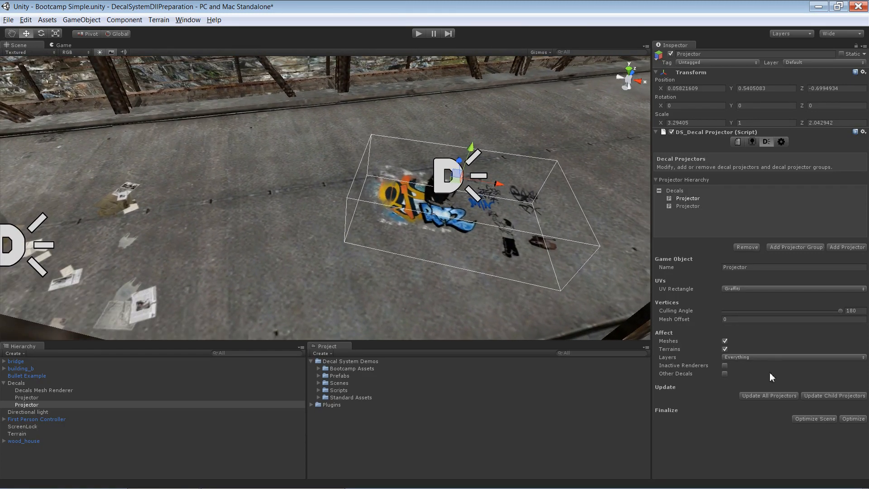
pyautogui.moveTo(764, 281)
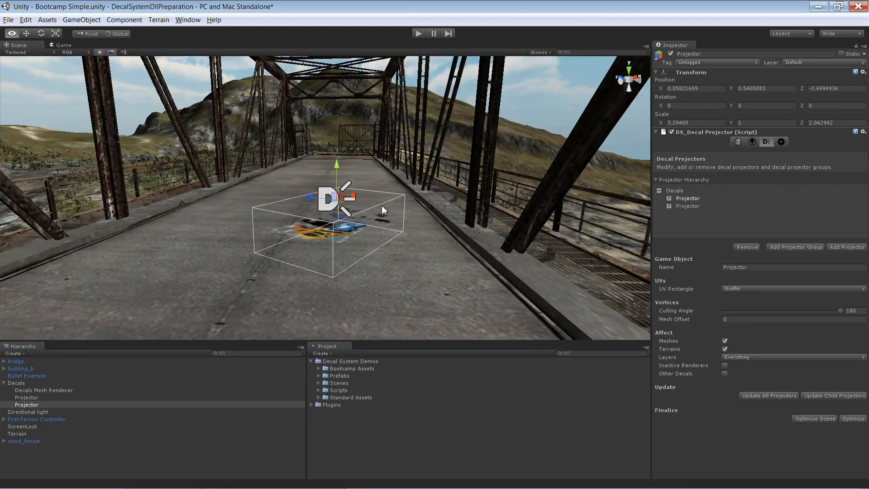
# Step: Stretch the graffiti projector's box much taller along Y and inspect the projection
pyautogui.moveTo(337, 167); pyautogui.dragTo(330, 69)
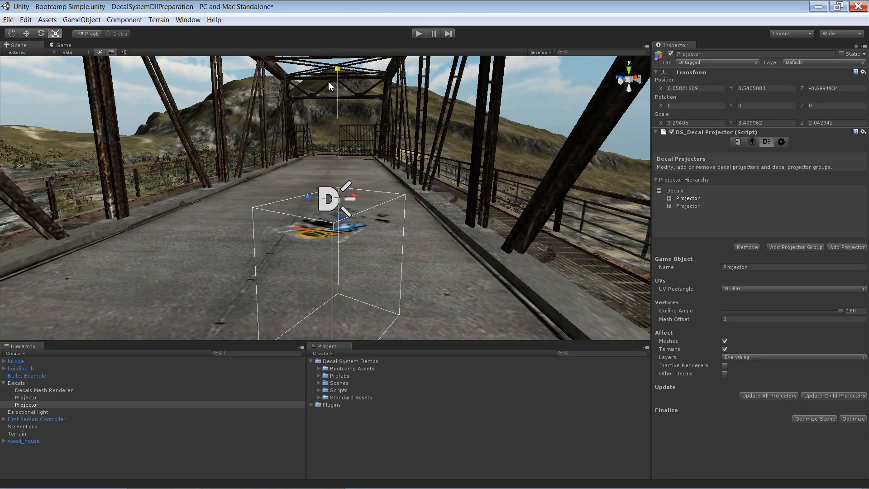
pyautogui.moveTo(337, 68); pyautogui.dragTo(337, 164)
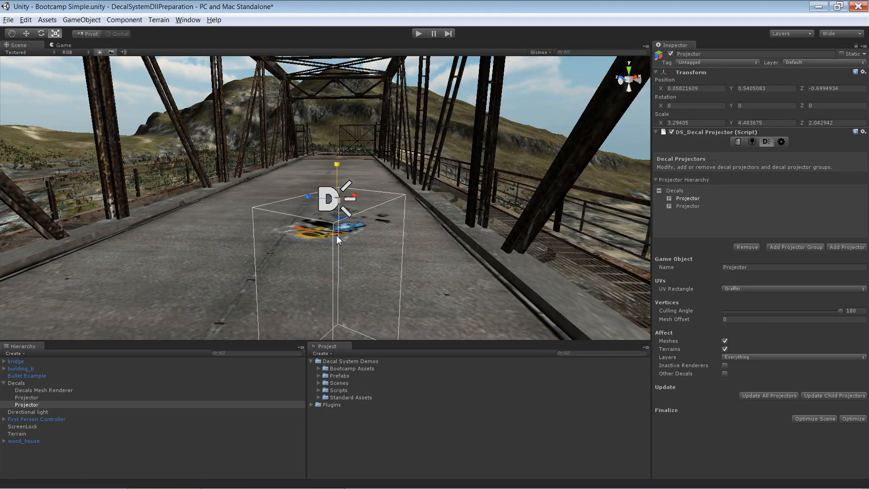
pyautogui.moveTo(338, 267)
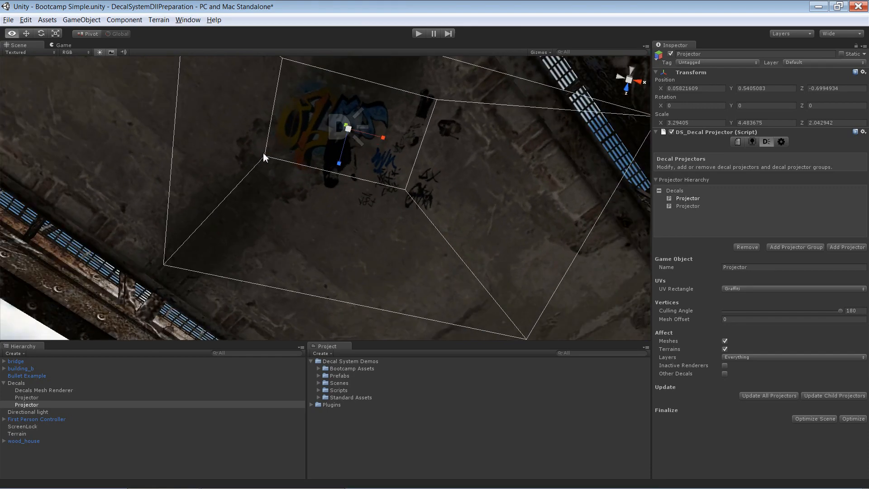
pyautogui.moveTo(265, 156); pyautogui.dragTo(202, 197)
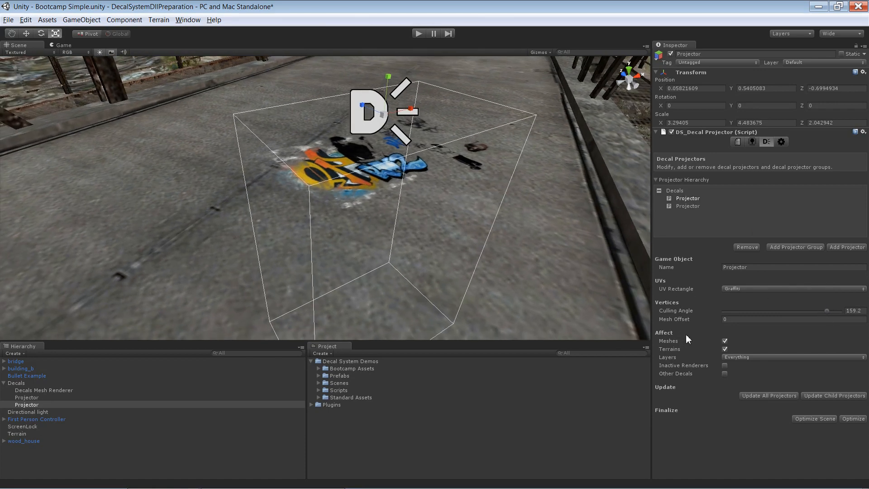
pyautogui.moveTo(675, 345)
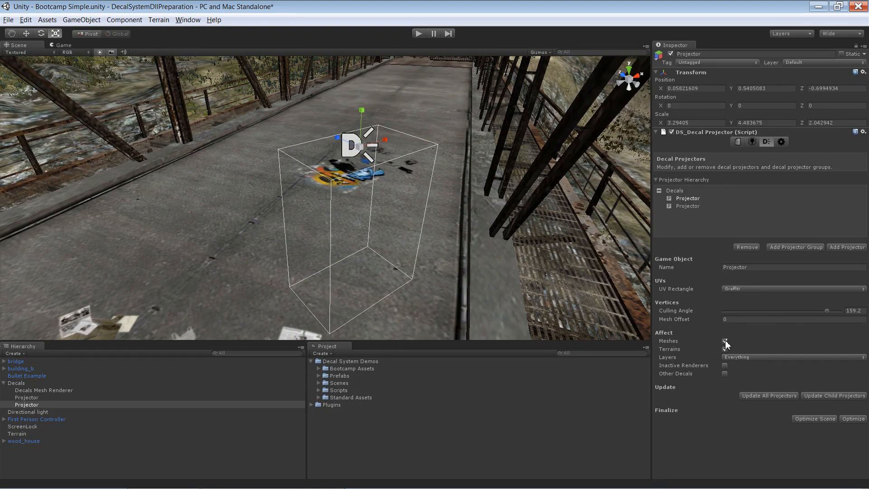
# Step: Stretch the graffiti projector box down to the terrain and leave Affect Terrains unchecked, meshes on
pyautogui.click(725, 340)
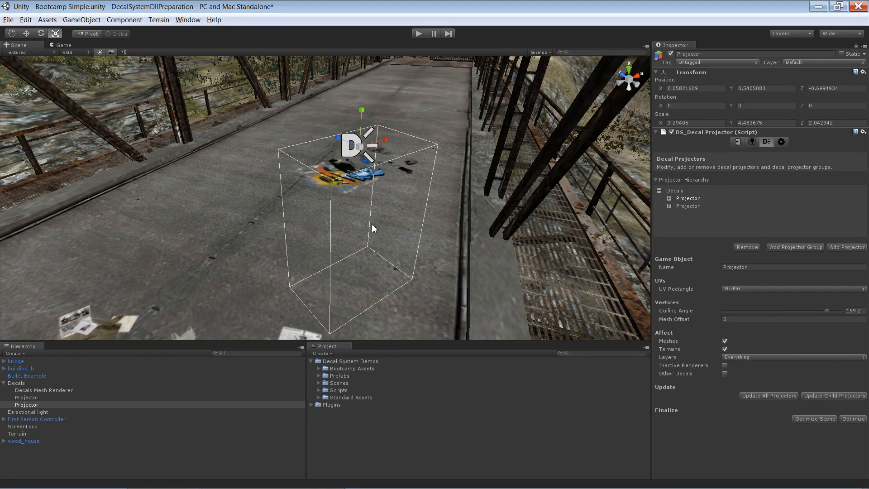
pyautogui.moveTo(371, 228); pyautogui.dragTo(164, 211)
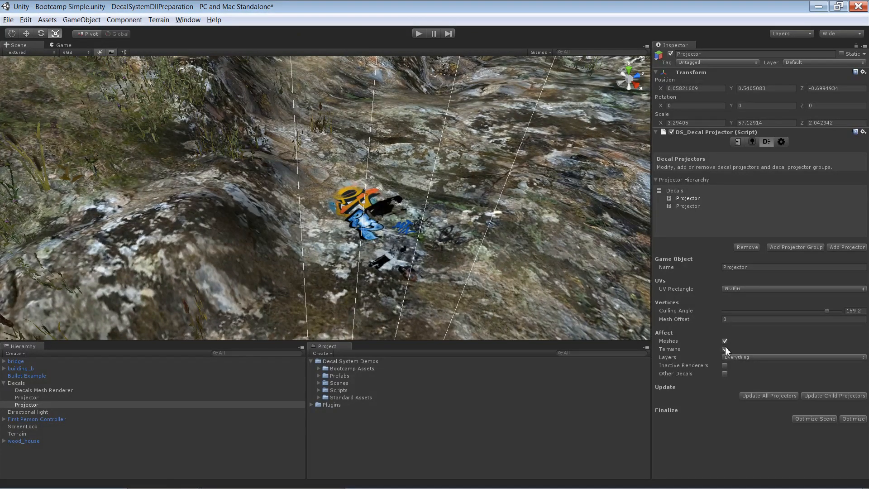
pyautogui.click(724, 348)
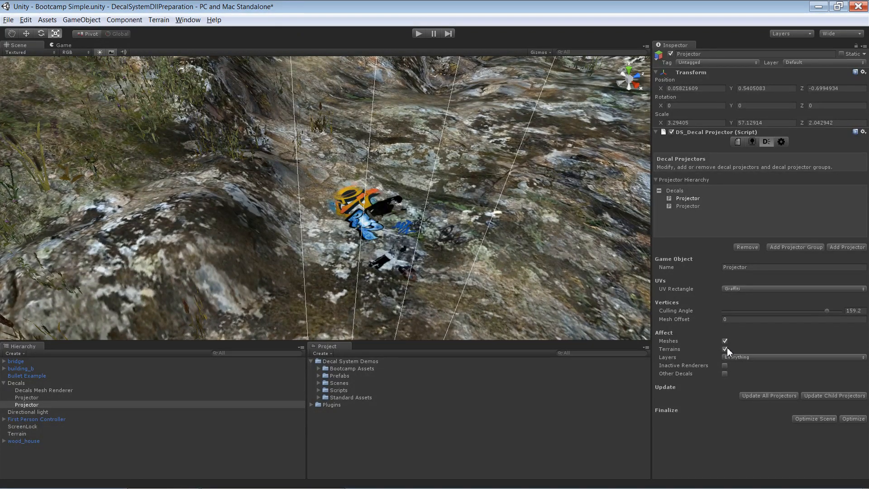
pyautogui.click(726, 350)
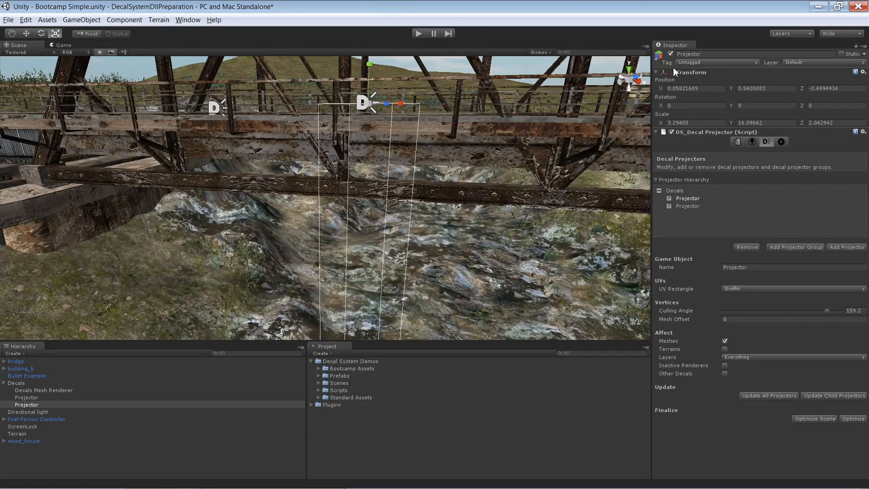
# Step: Set the graffiti projector's Transform Scale Y back to 2.23
pyautogui.tripleClick(763, 123)
pyautogui.write('2.23')
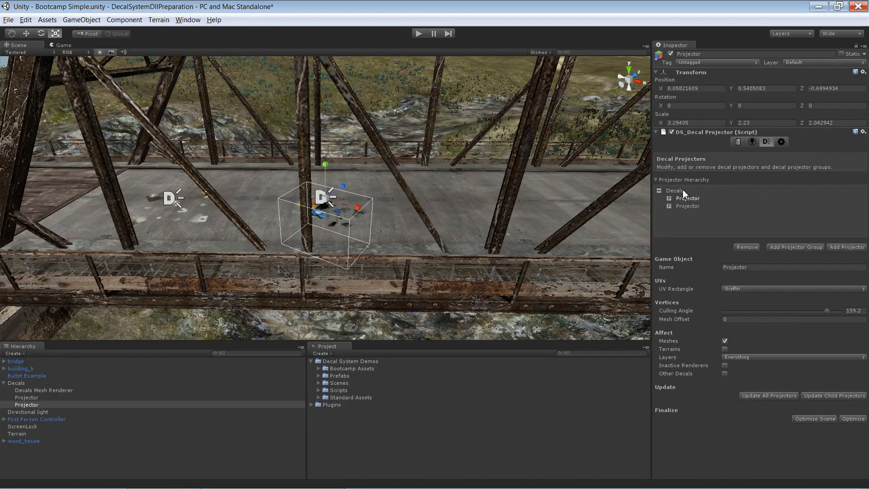
# Step: Add a Projector Group under the Decals root and select it after checking the graffiti projector
pyautogui.click(795, 247)
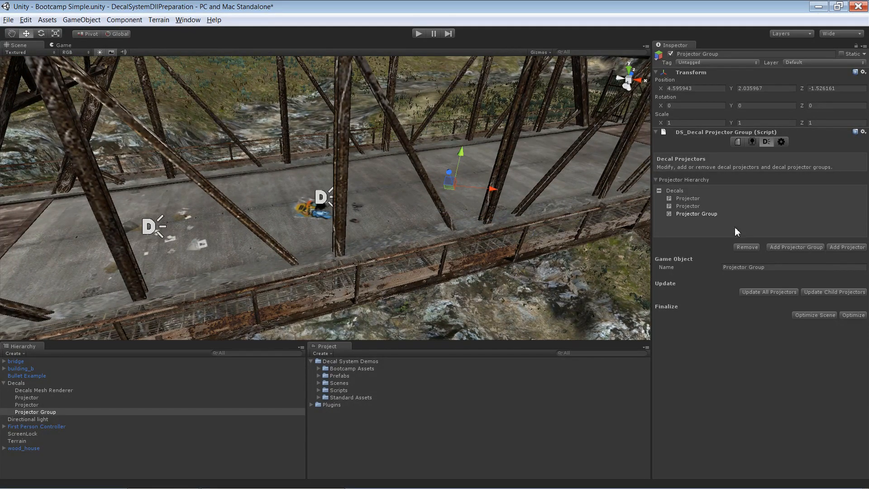
pyautogui.moveTo(324, 207)
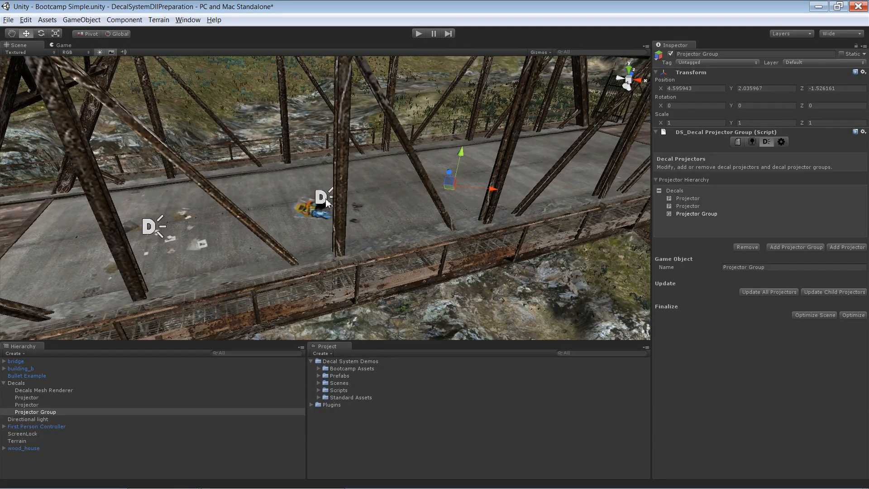
pyautogui.click(26, 398)
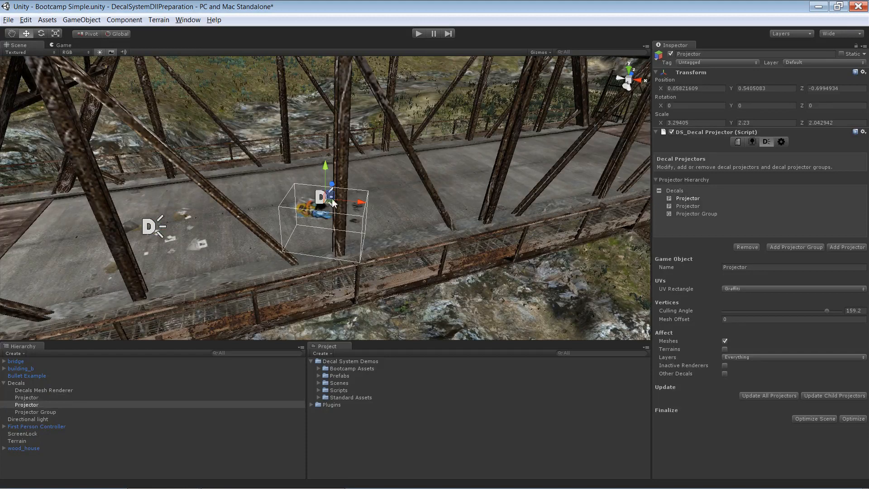
pyautogui.click(36, 411)
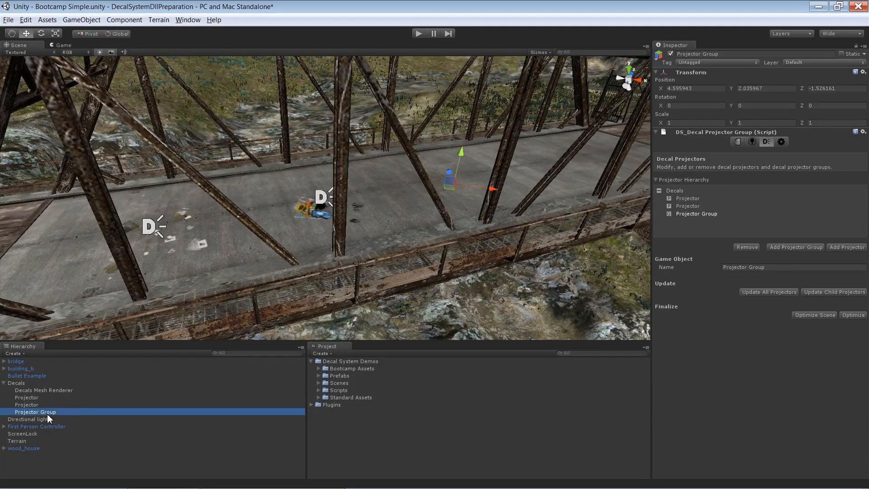
pyautogui.moveTo(707, 220)
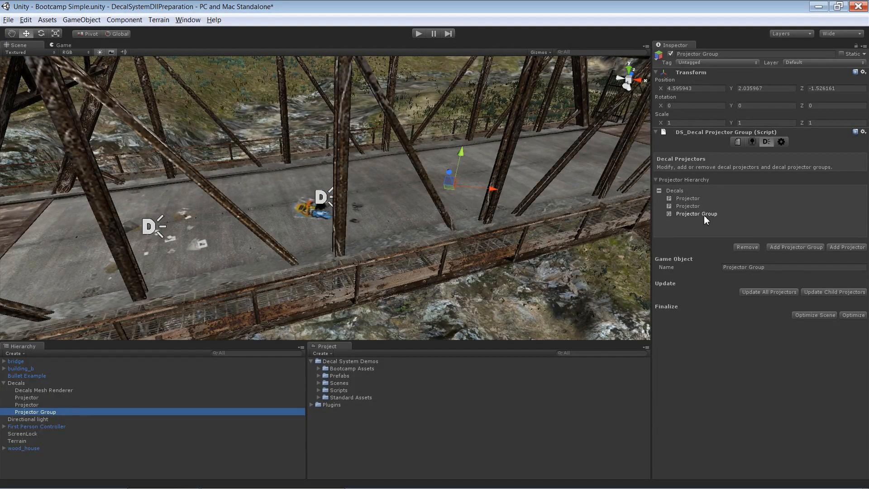
pyautogui.moveTo(847, 247)
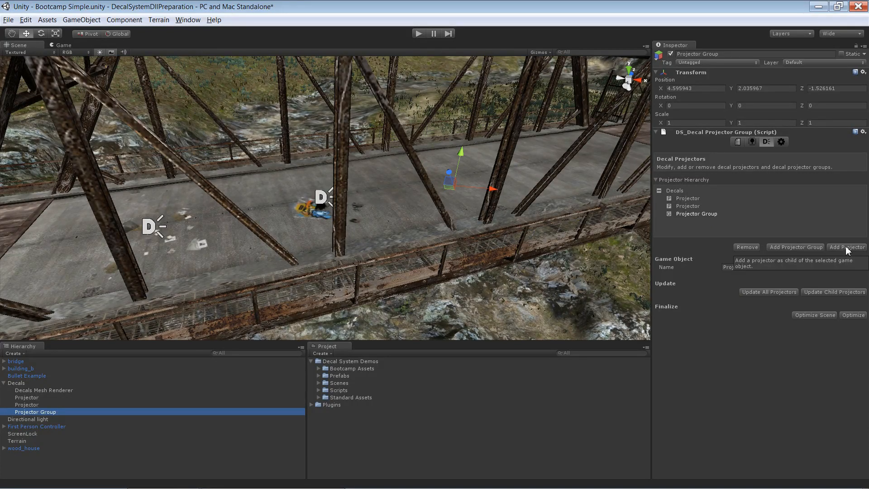
# Step: Add a new paper-rectangle projector inside the Projector Group on the bridge deck
pyautogui.click(847, 247)
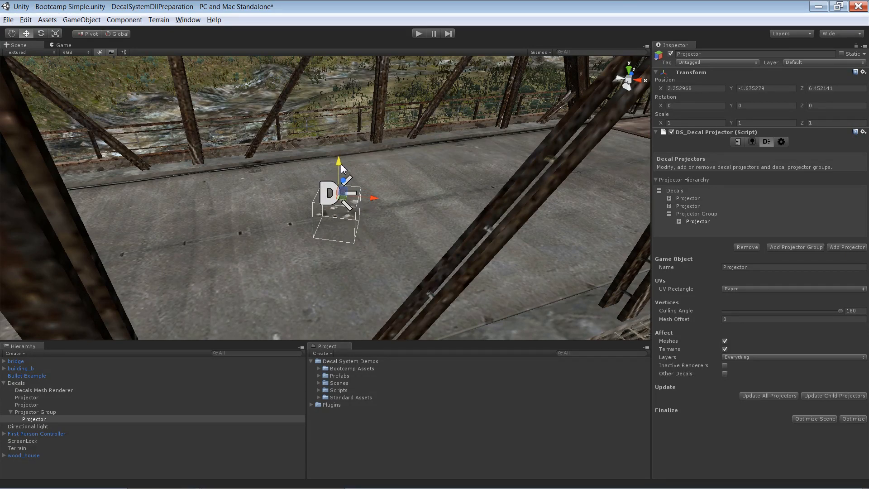
pyautogui.moveTo(420, 173)
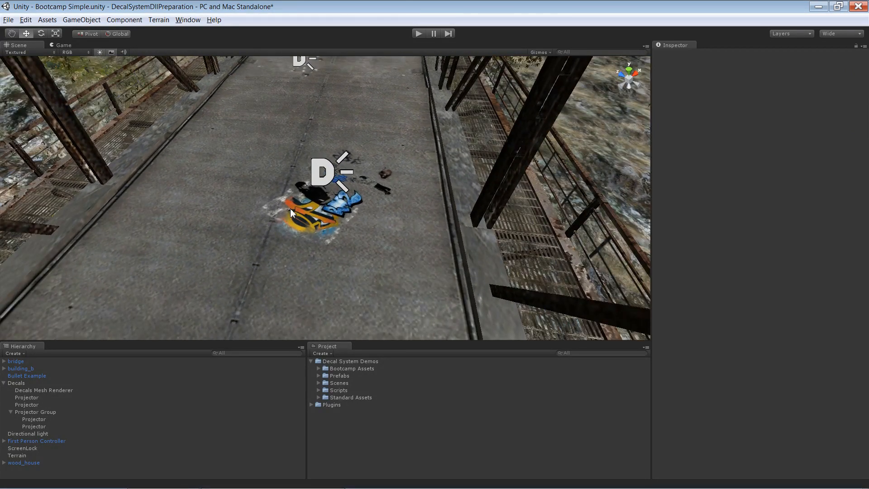
pyautogui.moveTo(275, 232)
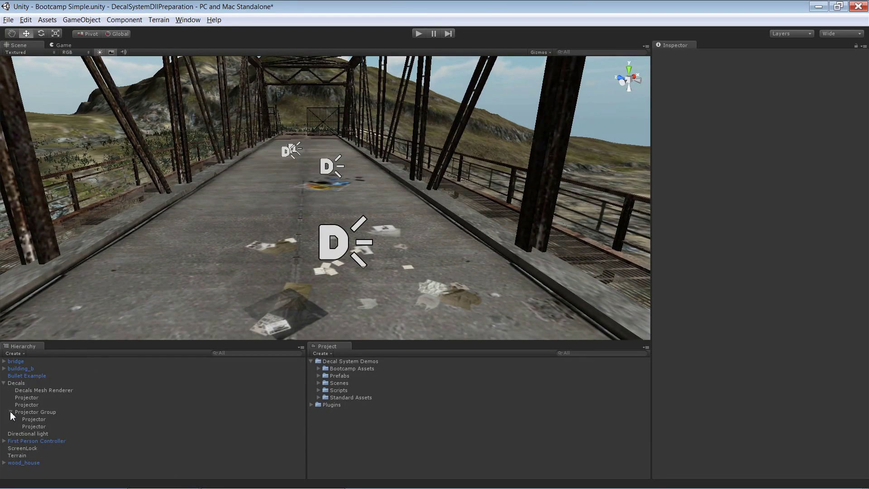
# Step: Collapse the Projector Group, then review Decals, the first projector and the Projector Group's settings
pyautogui.click(5, 412)
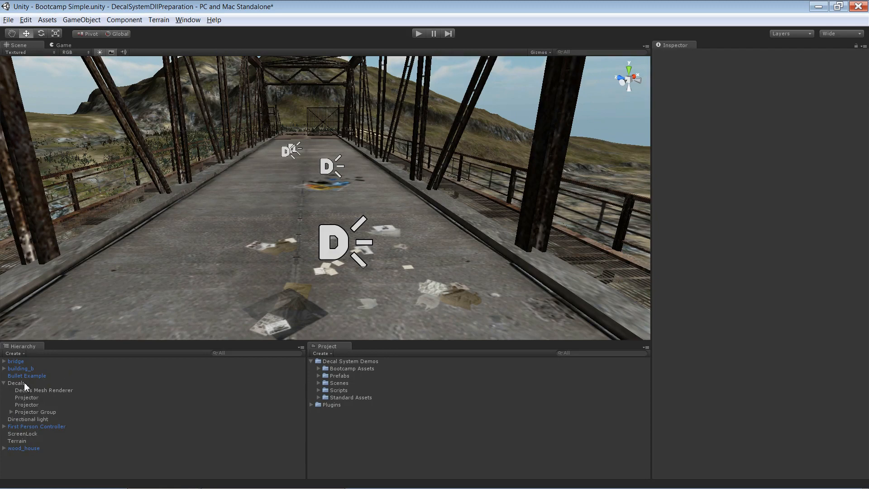
pyautogui.click(17, 383)
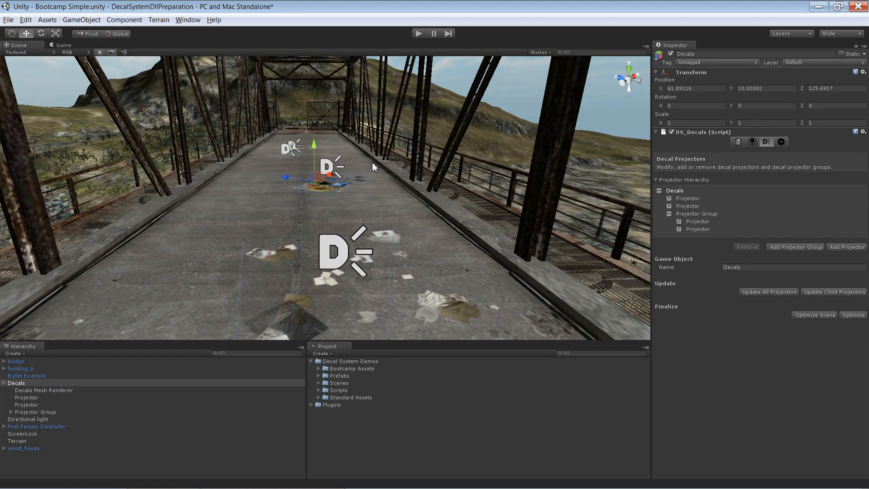
pyautogui.click(26, 397)
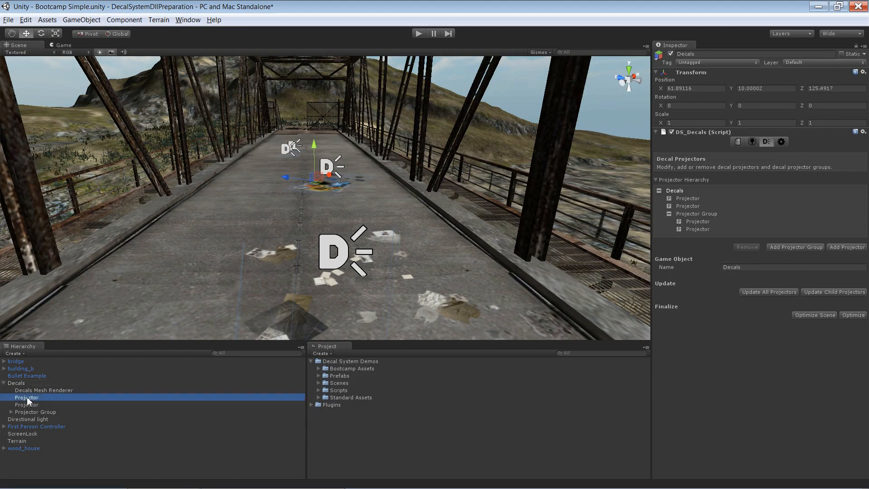
pyautogui.click(36, 411)
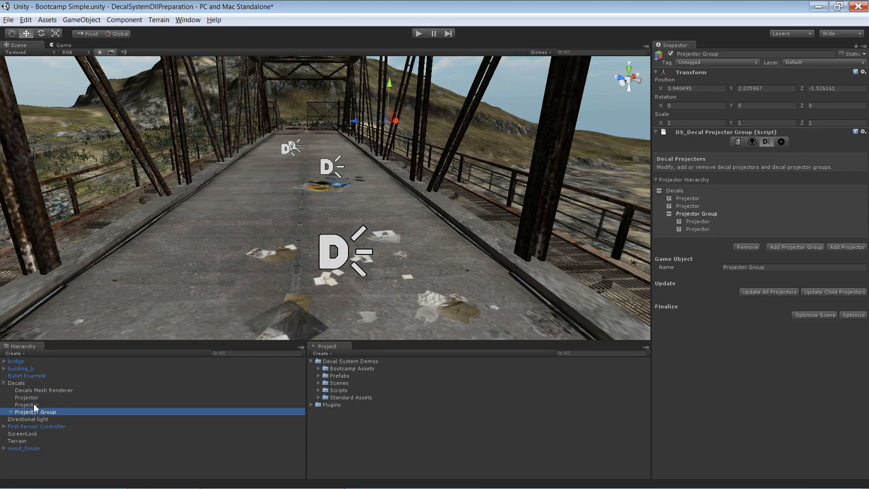
pyautogui.moveTo(39, 396)
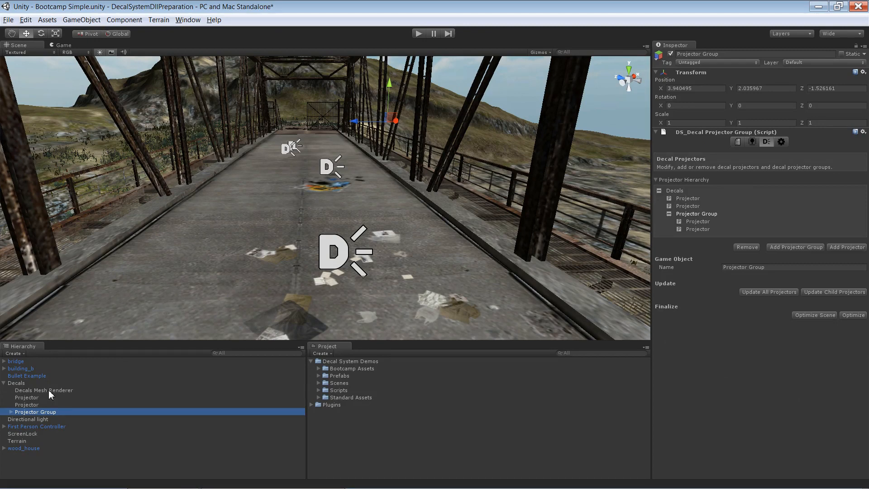
pyautogui.moveTo(31, 397)
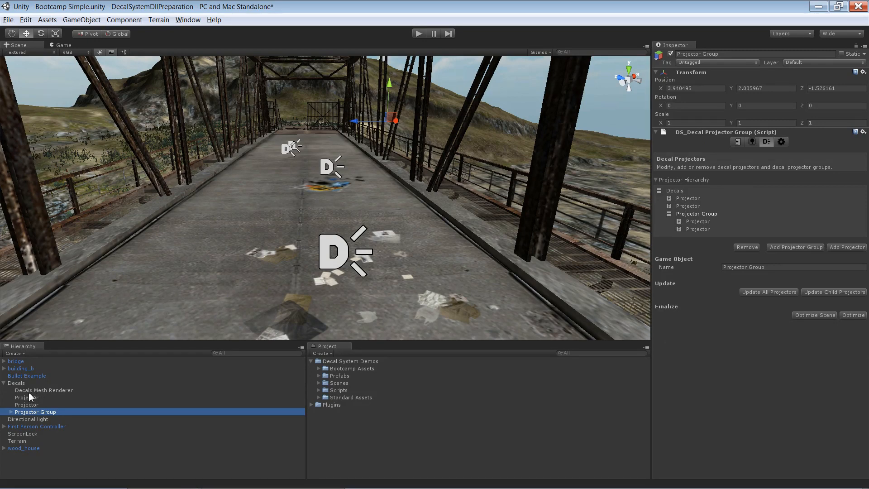
# Step: Select the Decals Mesh Renderer to show its Decals A transparent diffuse material
pyautogui.click(43, 389)
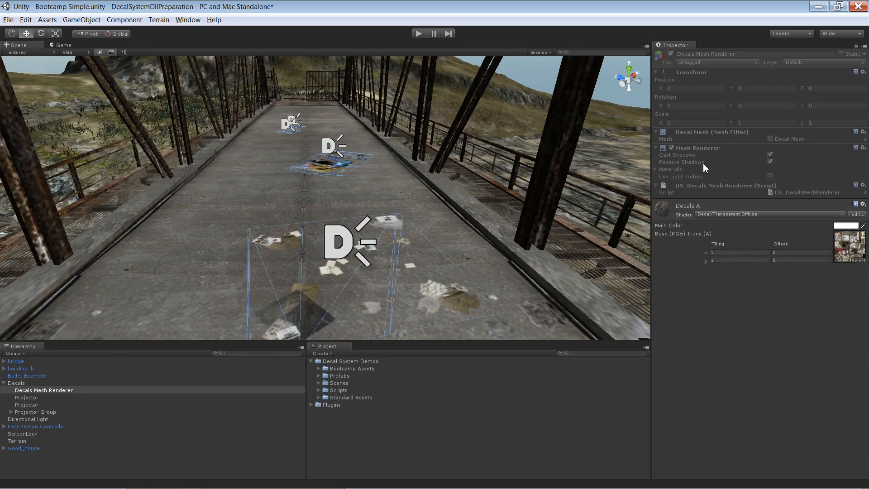
pyautogui.moveTo(802, 144)
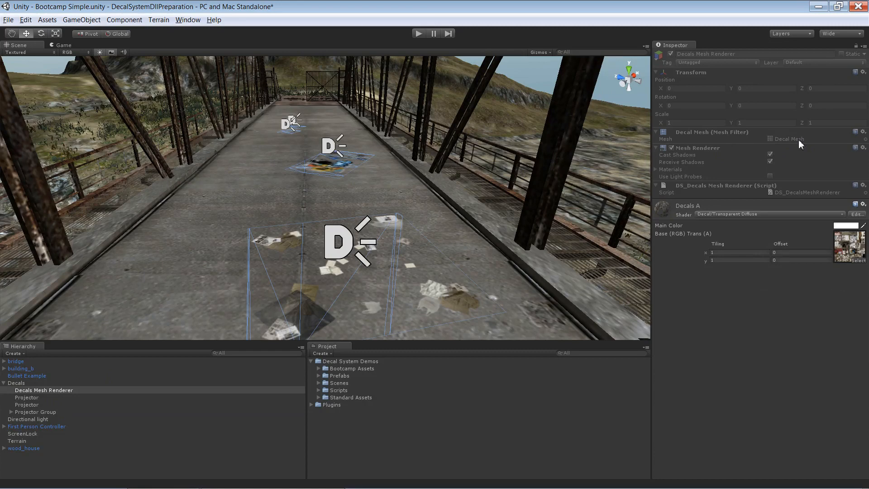
pyautogui.moveTo(797, 143)
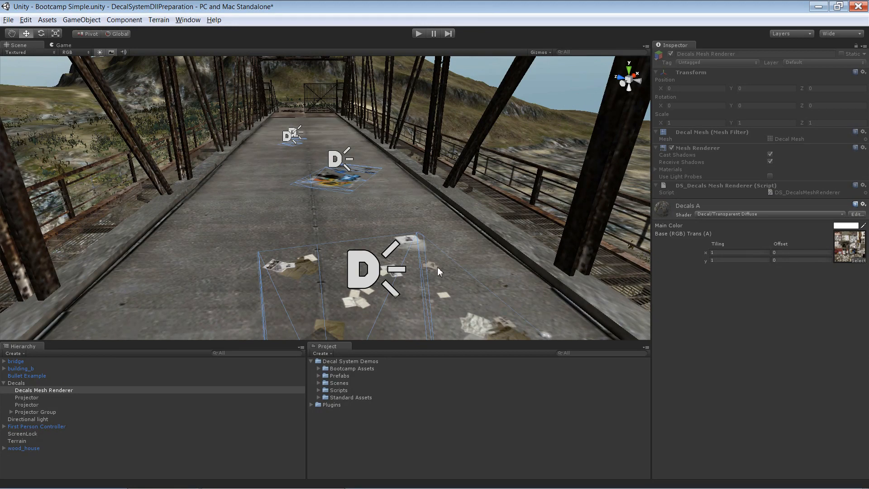
pyautogui.moveTo(298, 147)
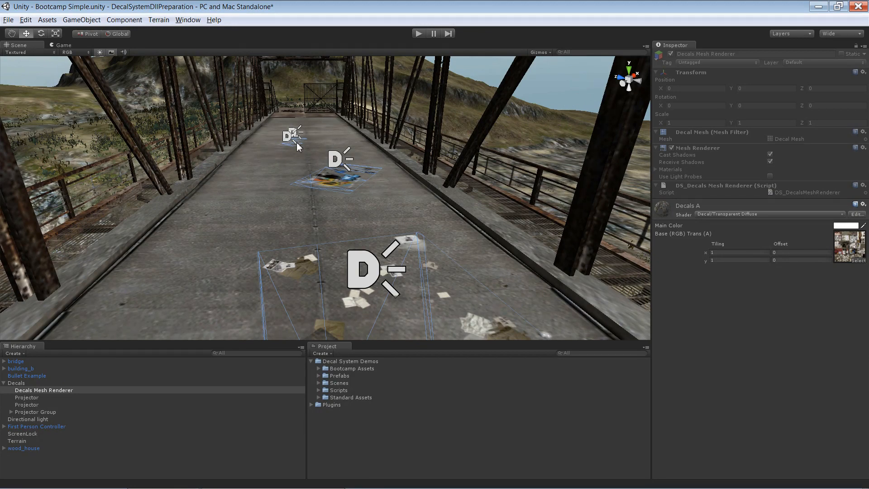
pyautogui.moveTo(50, 371)
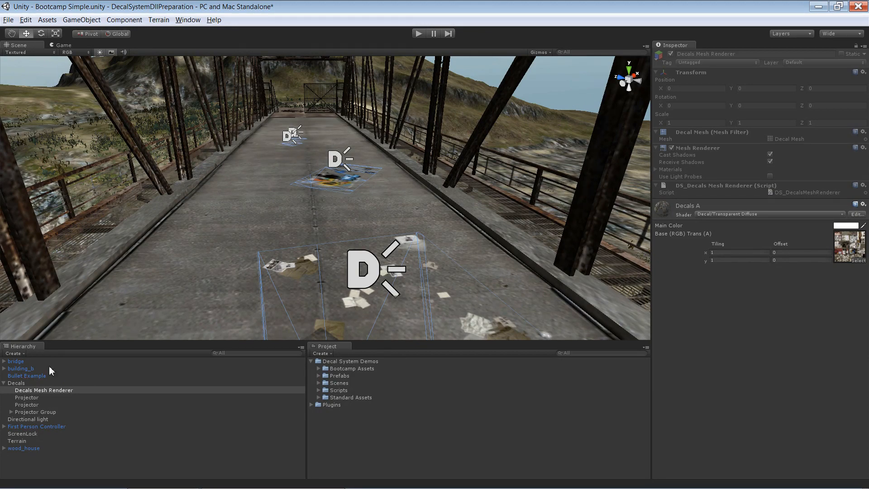
pyautogui.click(16, 382)
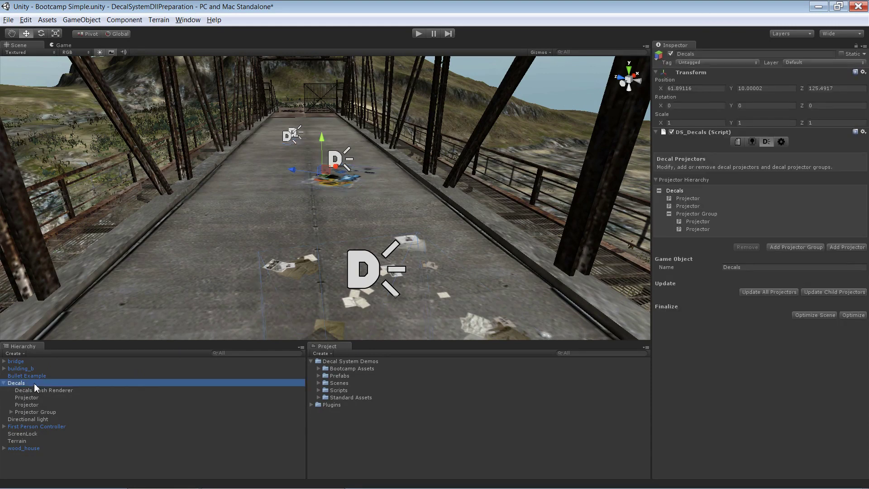
pyautogui.moveTo(240, 176)
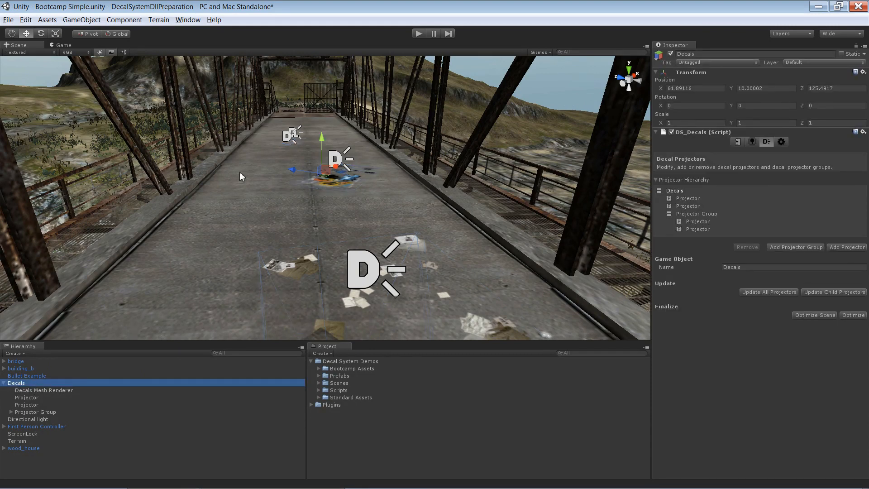
pyautogui.moveTo(22, 384)
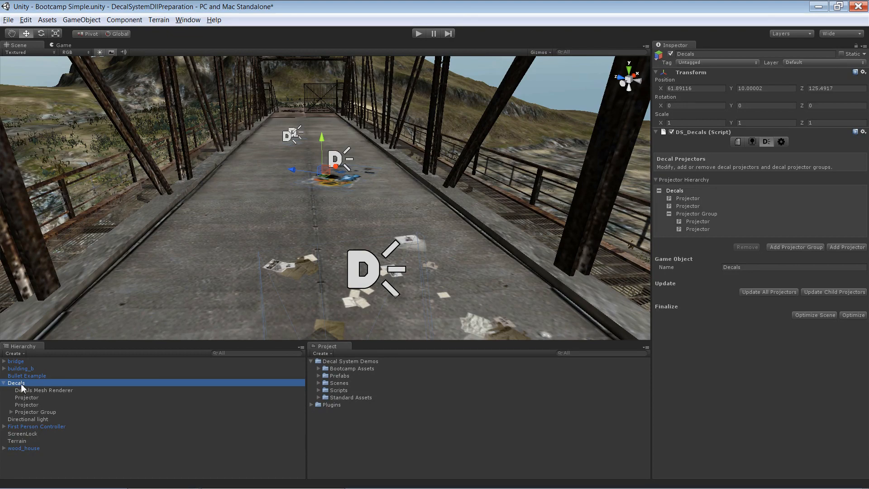
pyautogui.click(27, 404)
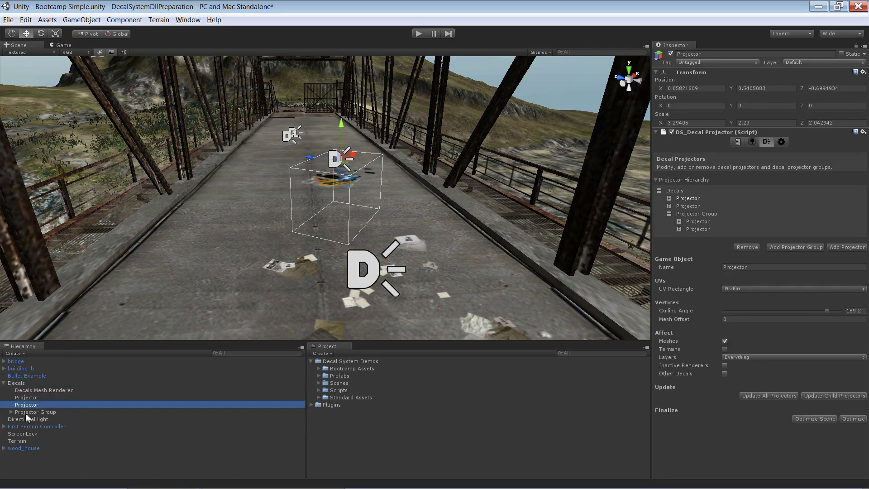
pyautogui.click(35, 426)
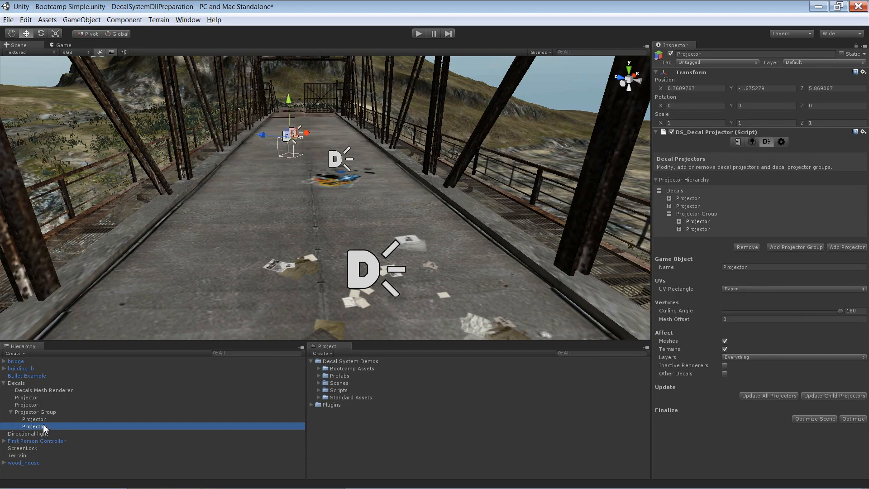
pyautogui.moveTo(11, 414)
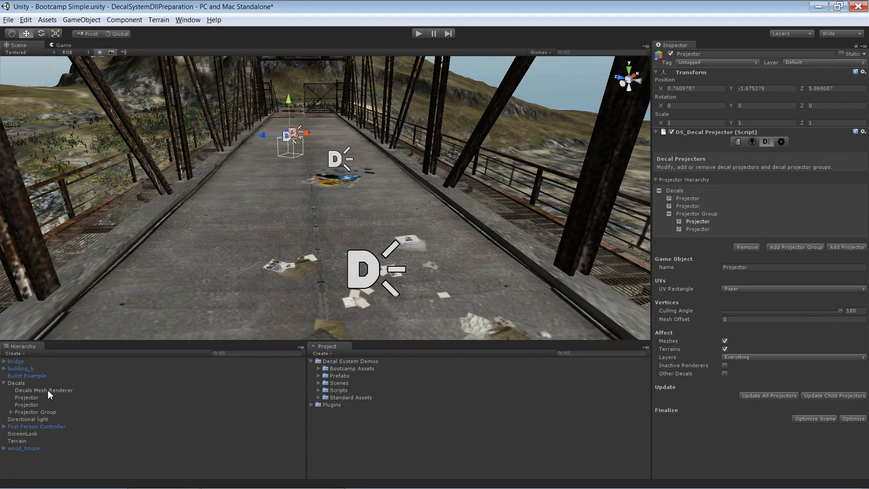
pyautogui.click(44, 390)
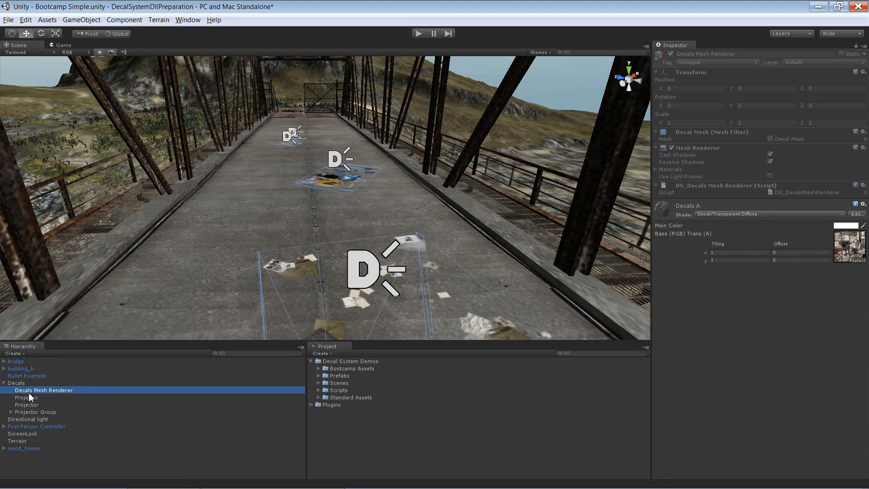
pyautogui.moveTo(486, 272)
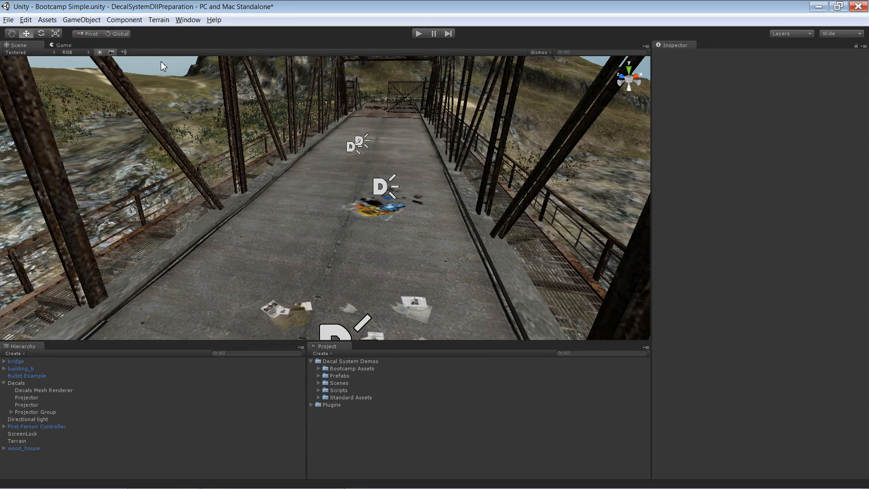
pyautogui.moveTo(161, 76)
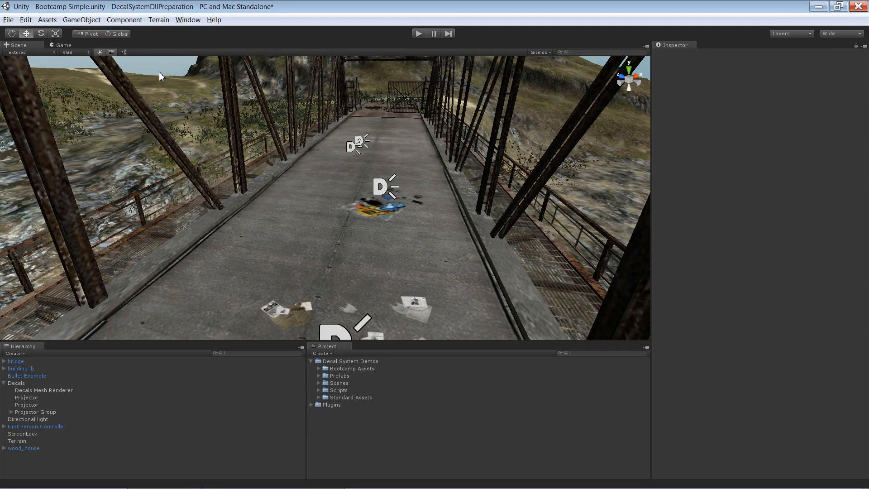
pyautogui.moveTo(384, 214)
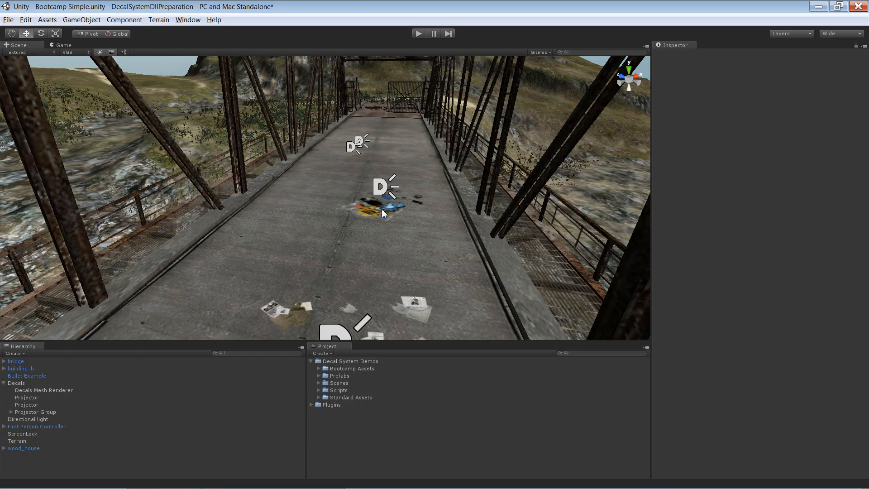
pyautogui.moveTo(404, 187)
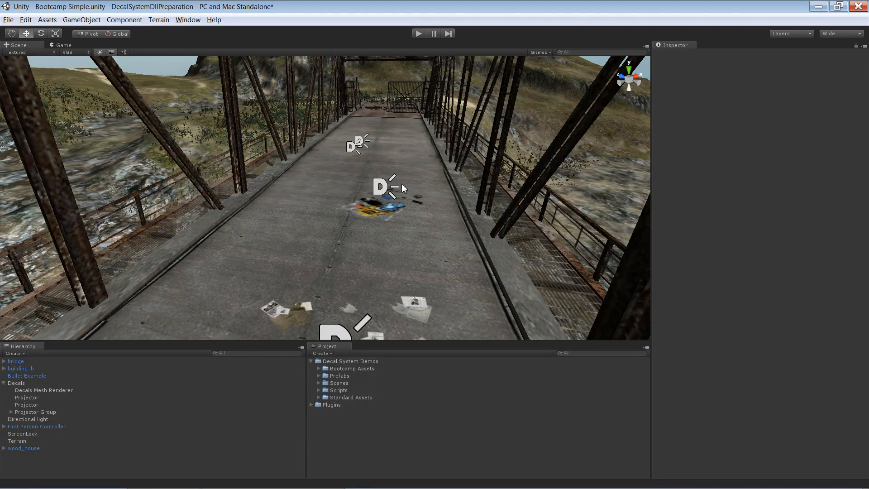